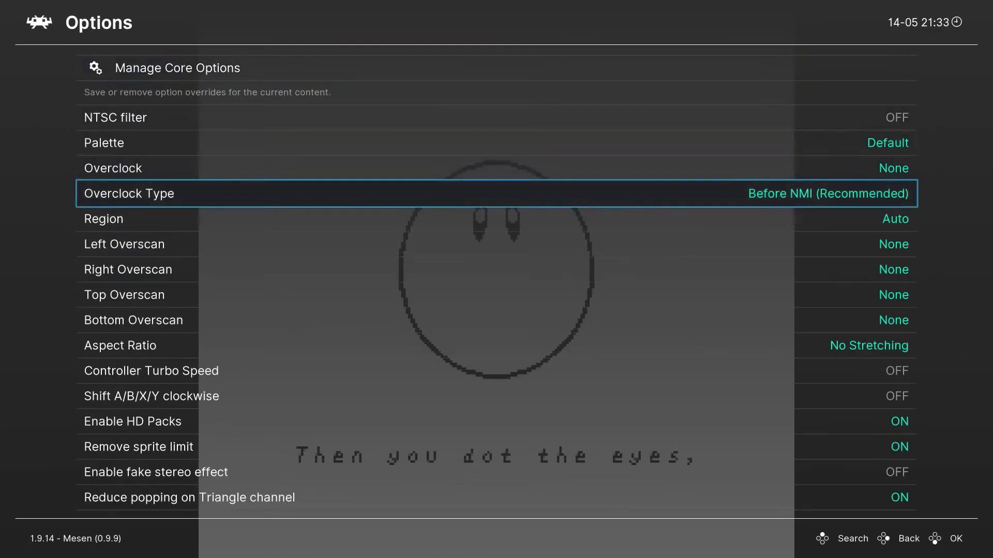
# - Back out of Mesen's Manage Core Options to the Kirby game's Quick Menu
pyautogui.scroll(-3)
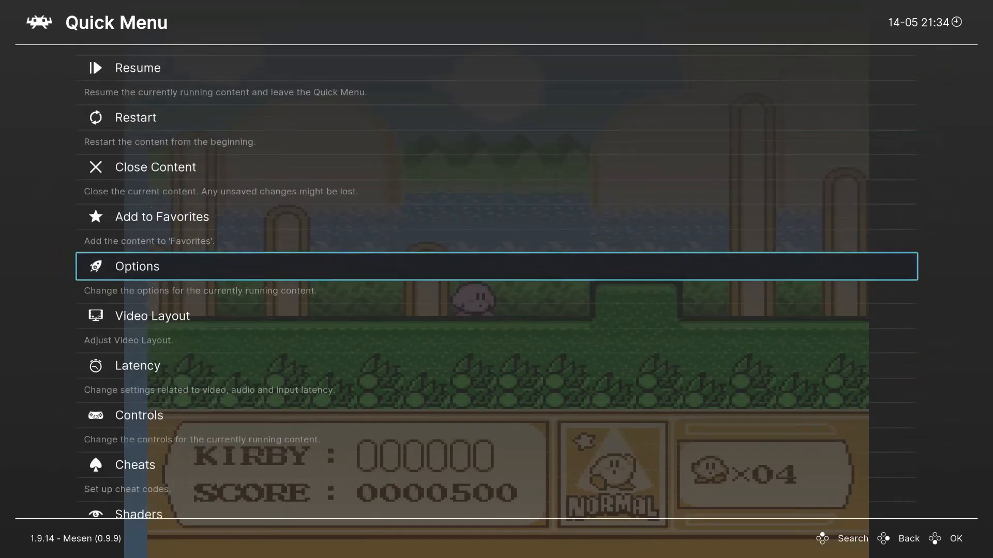
pyautogui.click(138, 414)
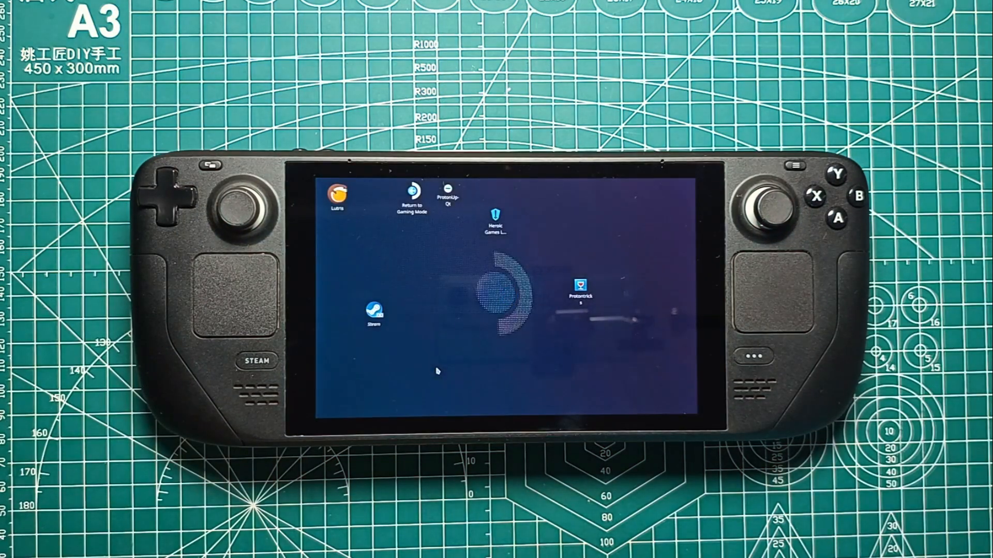
# - Select the RPCS3 tile on the Steam Deck emulators-and-tools list and continue
pyautogui.doubleClick(374, 317)
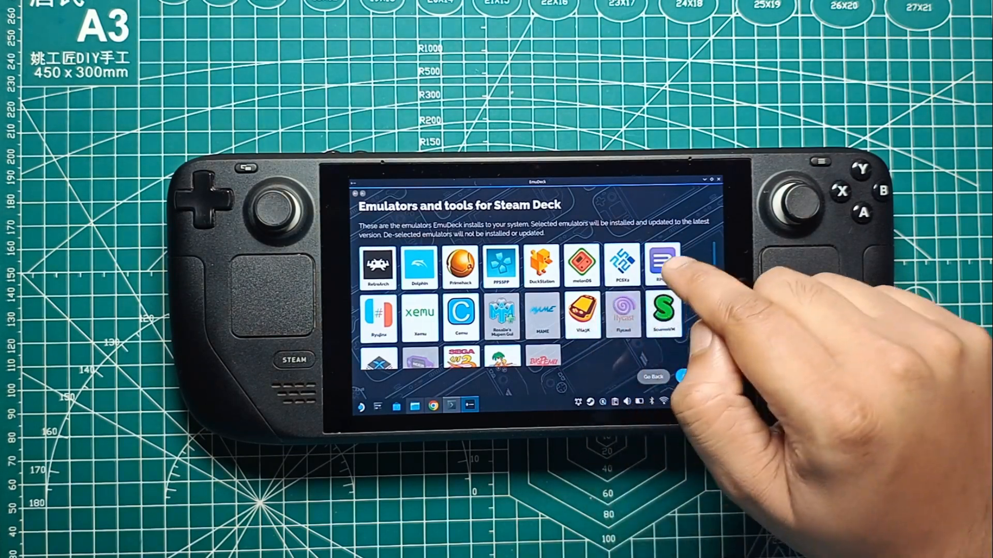
pyautogui.click(662, 266)
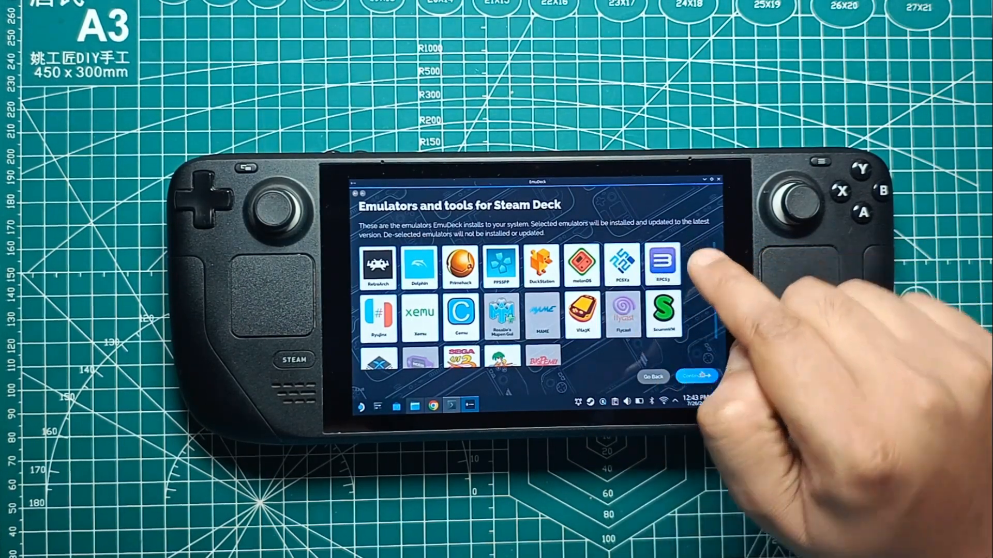
pyautogui.click(662, 264)
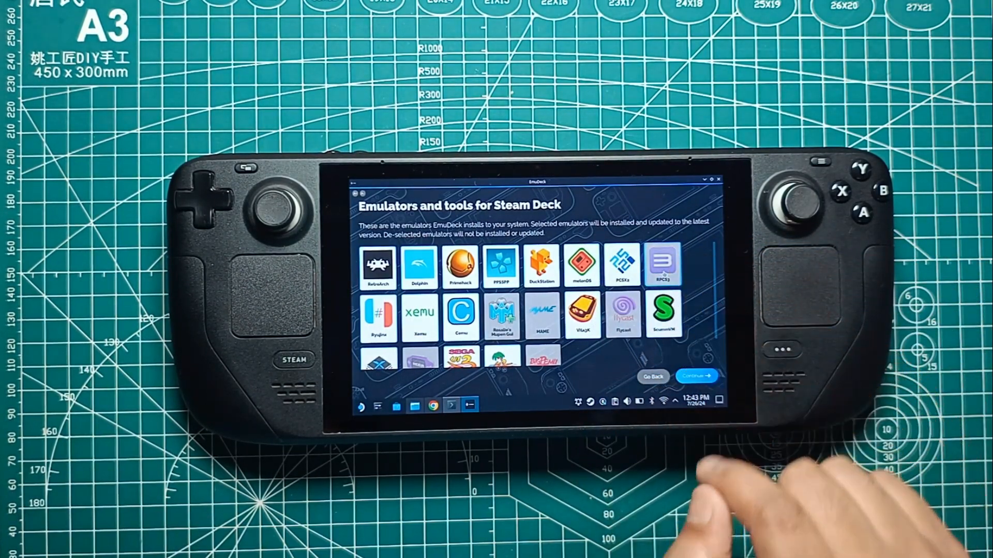
pyautogui.click(697, 376)
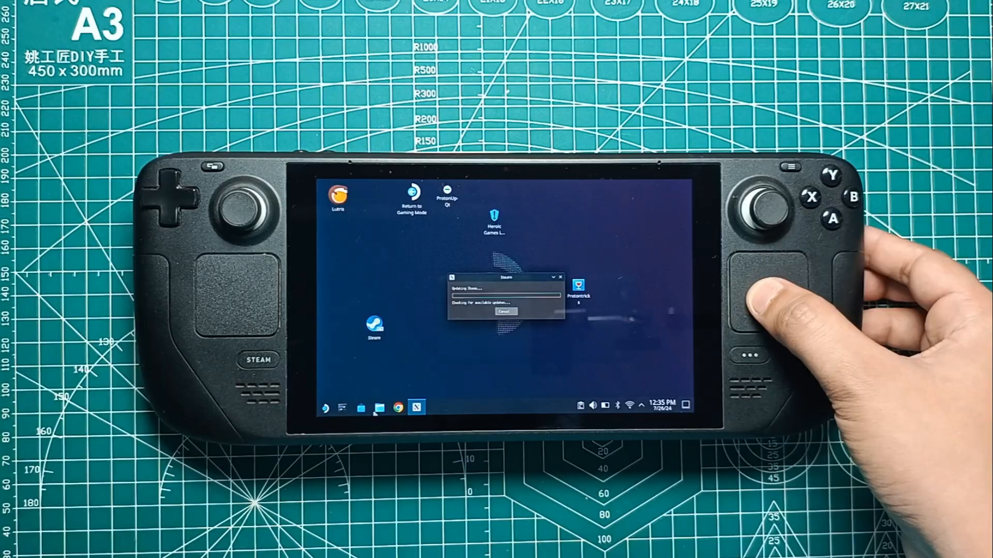
pyautogui.moveTo(398, 408)
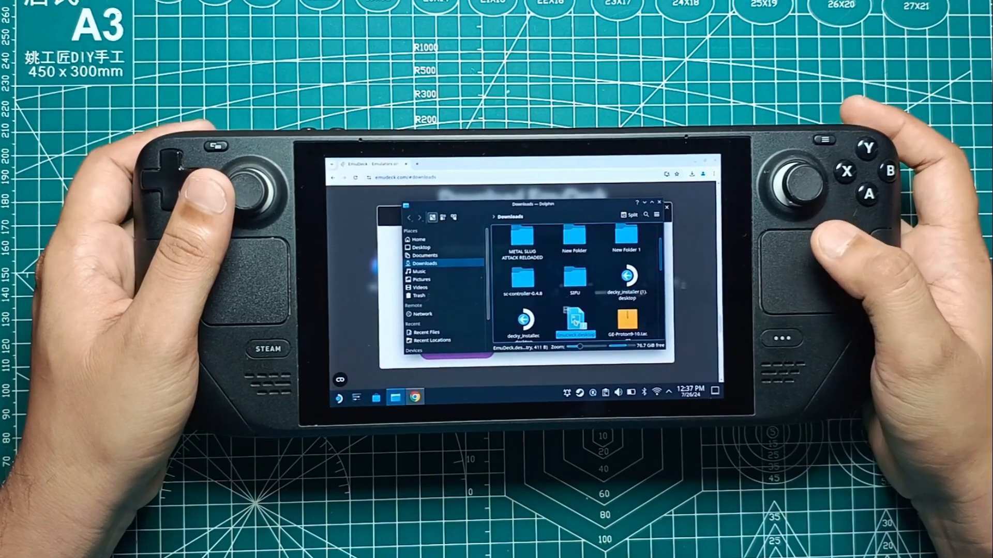
# - Bring up the context menu for the EmuDeck installer file in Downloads
pyautogui.rightClick(573, 334)
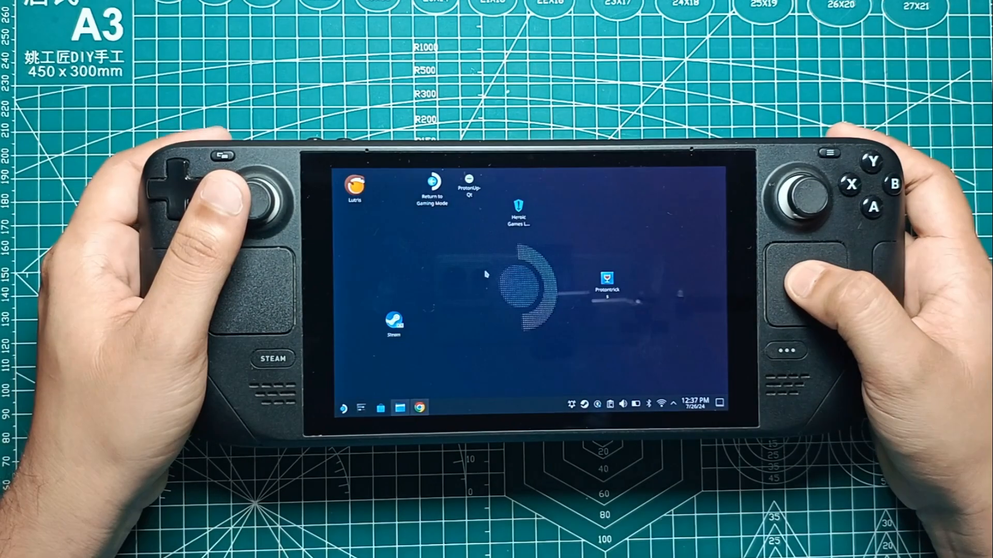
# - Paste the EmuDeck installer onto the desktop from the right-click menu
pyautogui.rightClick(485, 275)
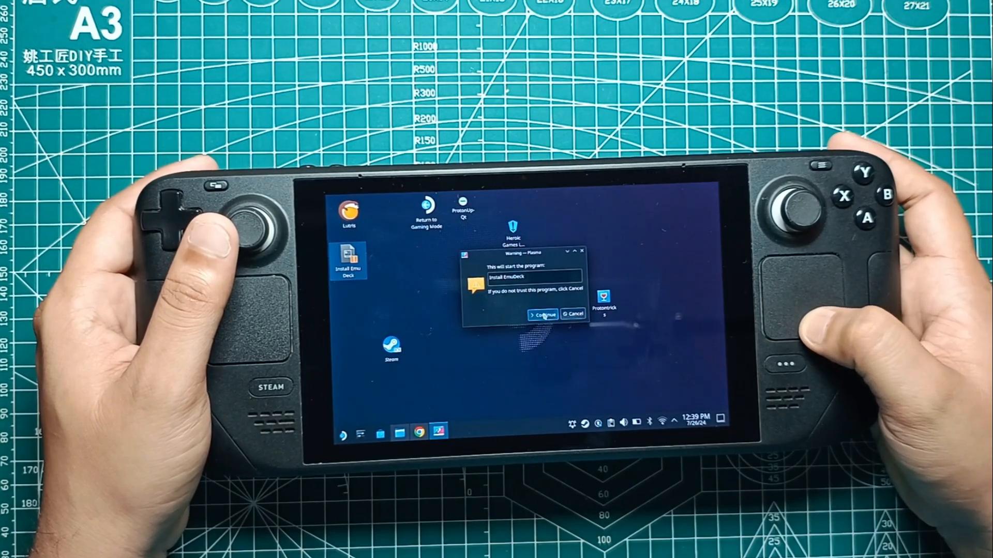
# - Choose Continue on the Plasma trust warning for Install EmuDeck
pyautogui.click(541, 315)
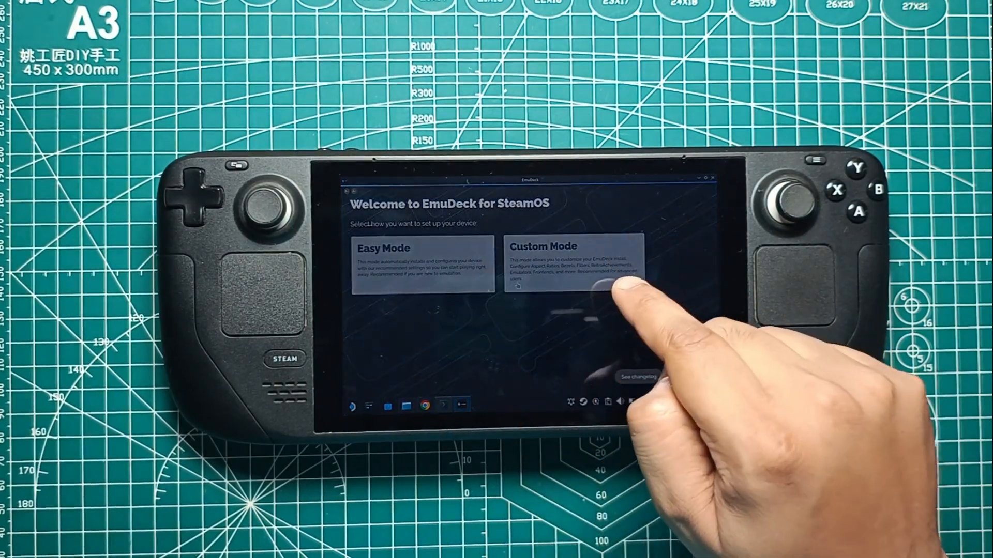
# - Choose Custom Mode on the EmuDeck welcome screen and continue
pyautogui.click(573, 263)
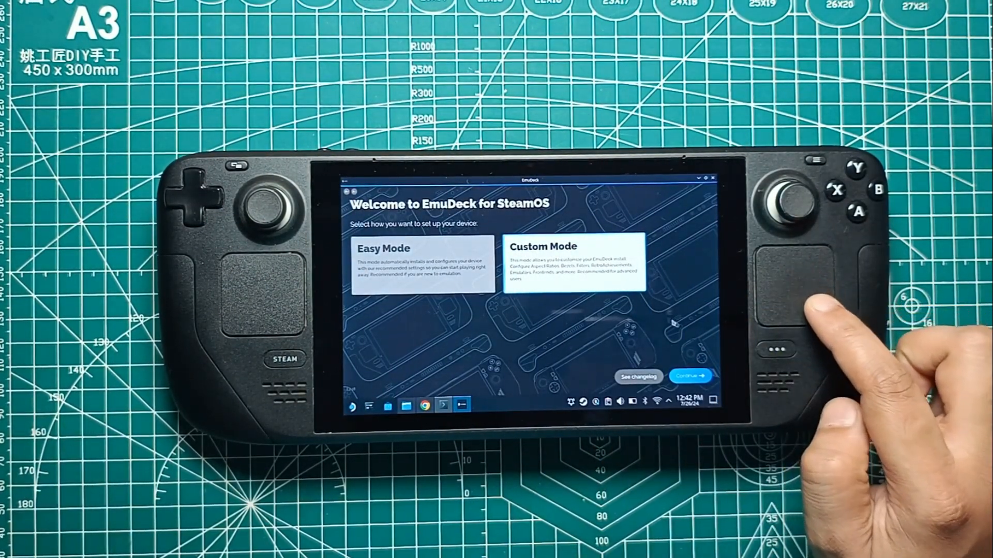
pyautogui.click(690, 377)
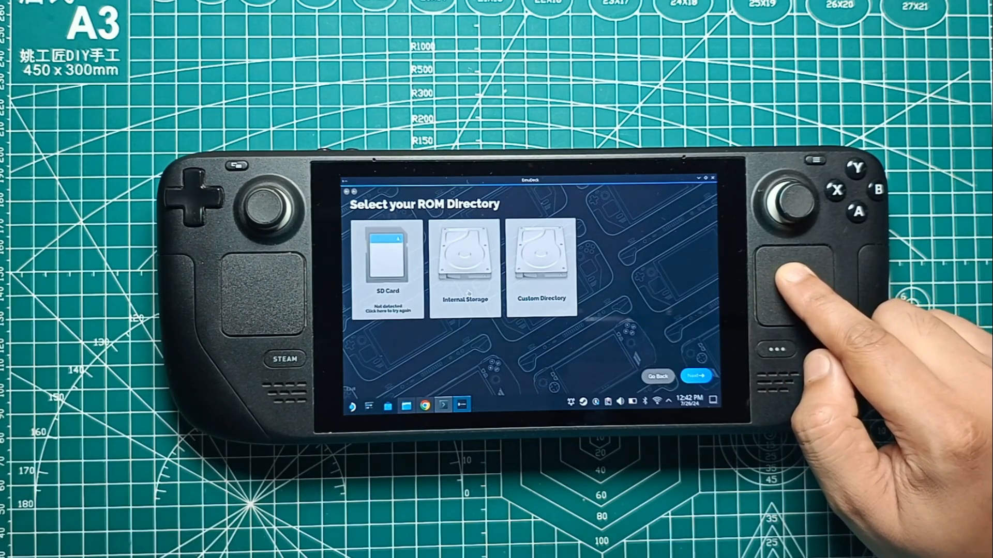
# - Set Internal Storage as the ROM directory and proceed
pyautogui.click(464, 266)
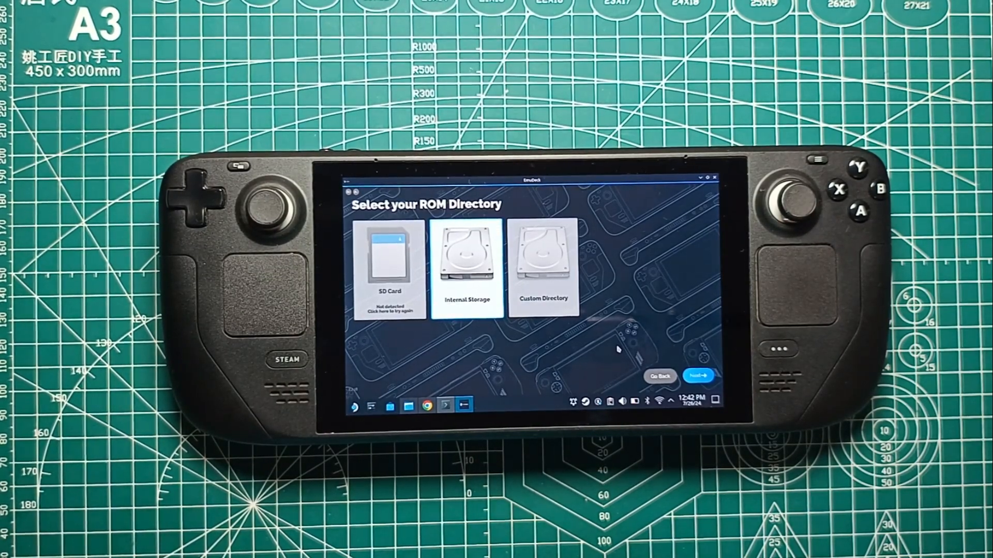
pyautogui.click(699, 376)
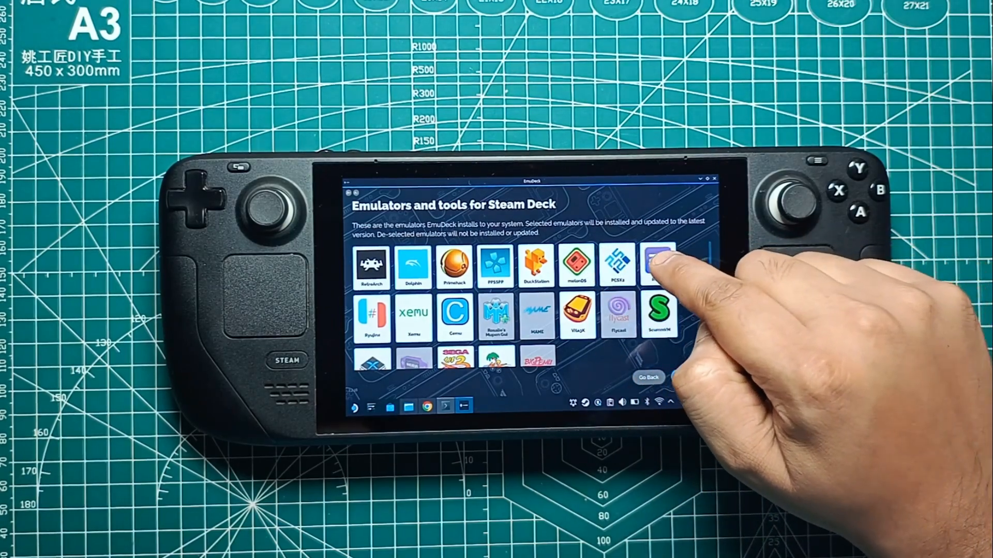
# - Select RPCS3 for installation and for EmuDeck's optimized configuration, continuing past both screens
pyautogui.click(658, 264)
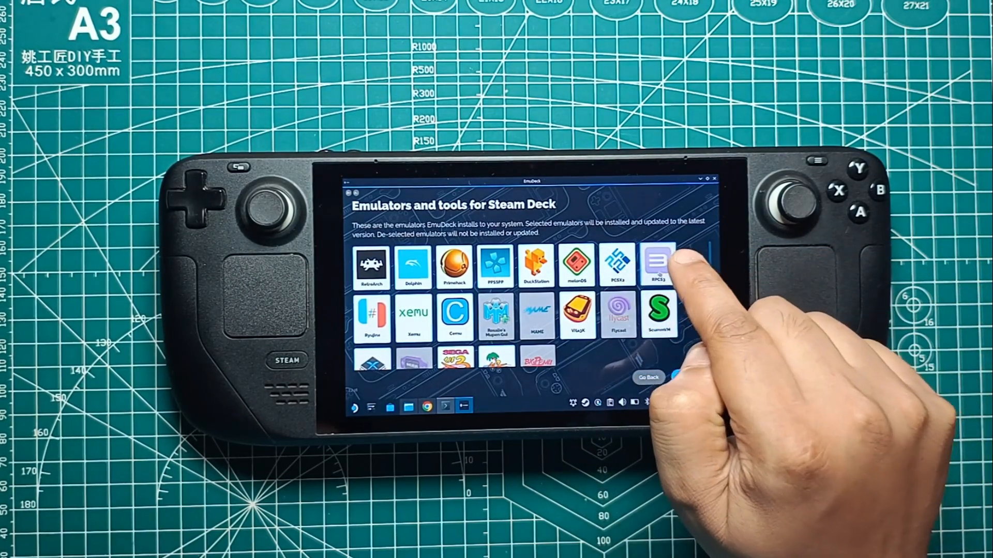
pyautogui.click(688, 376)
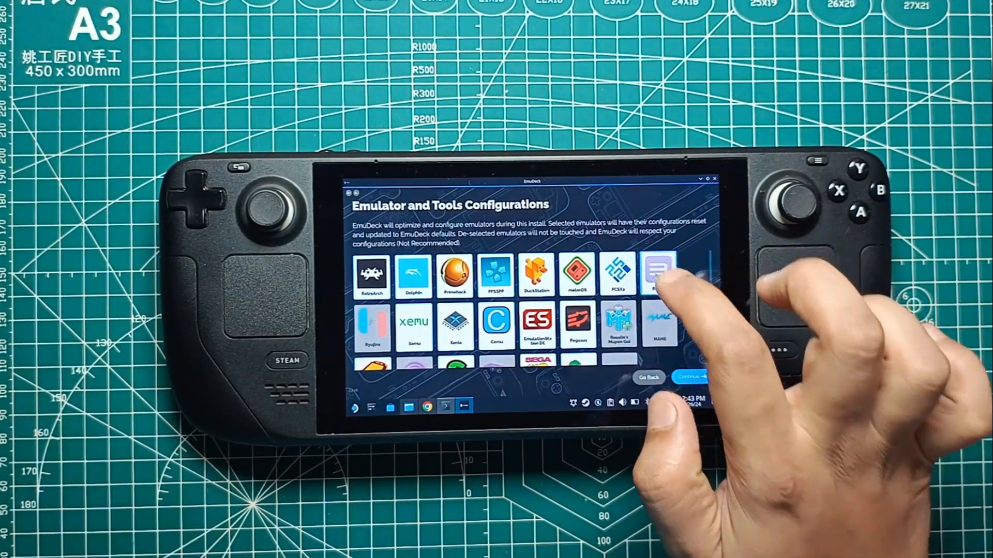
pyautogui.click(659, 275)
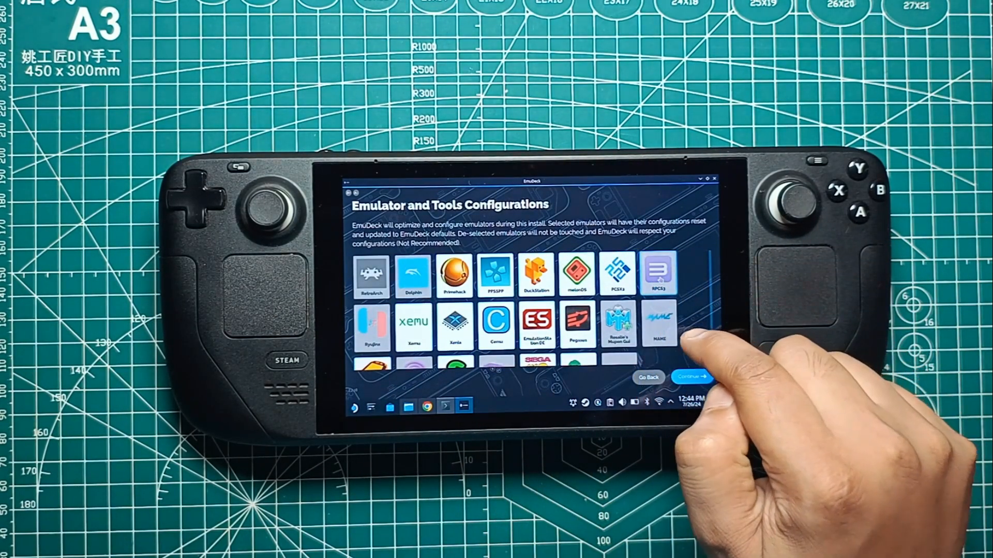
pyautogui.scroll(-3)
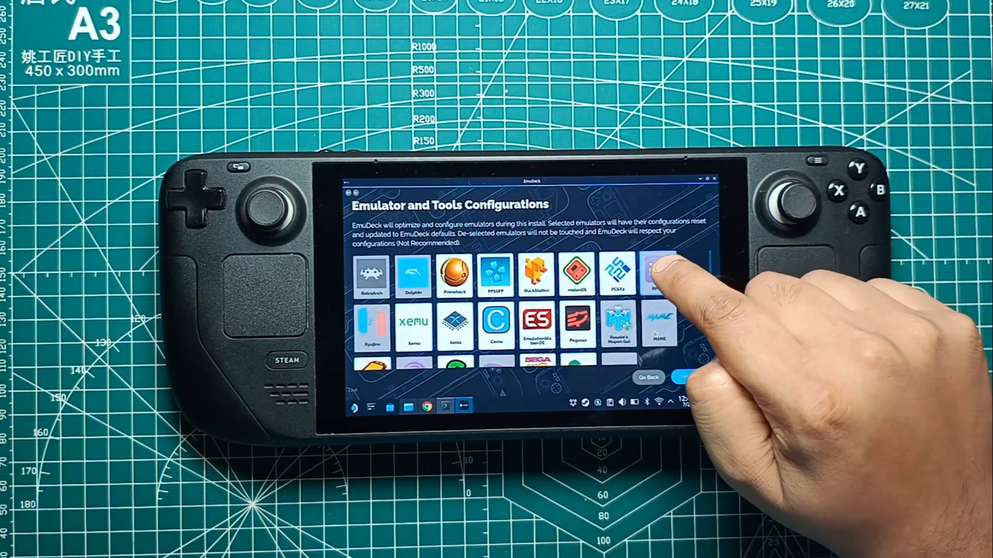
pyautogui.click(682, 377)
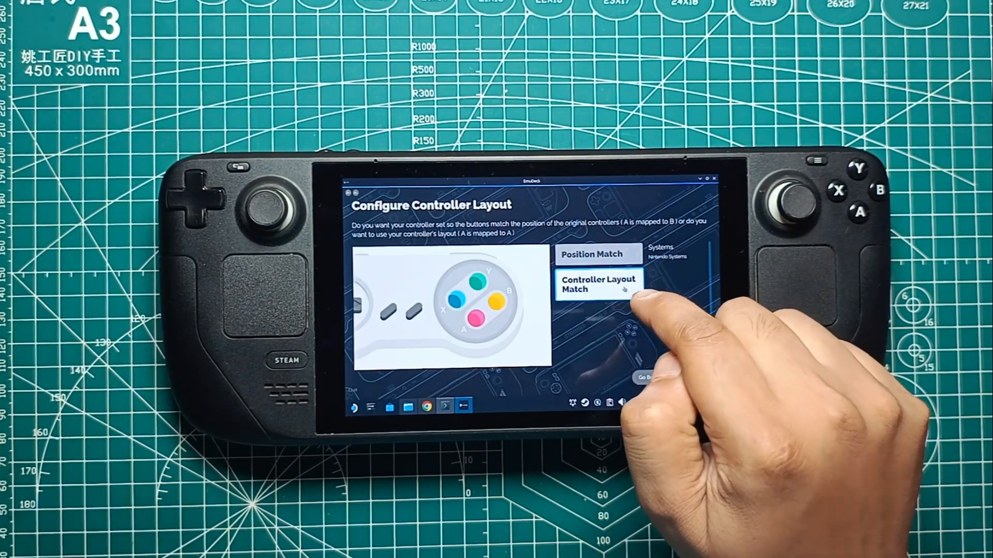
# - Choose Controller Layout Match for Nintendo systems and continue until setup finishes
pyautogui.click(596, 284)
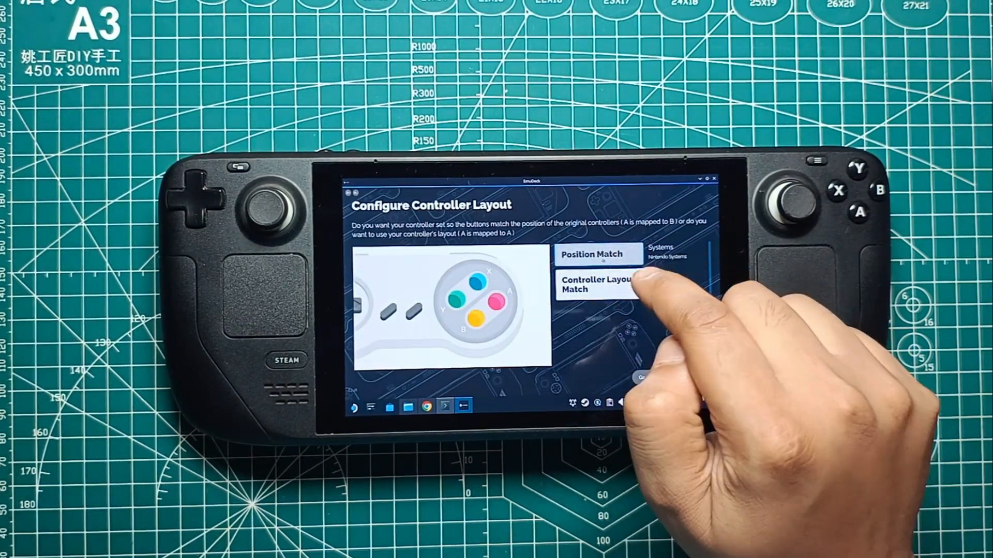
pyautogui.click(598, 284)
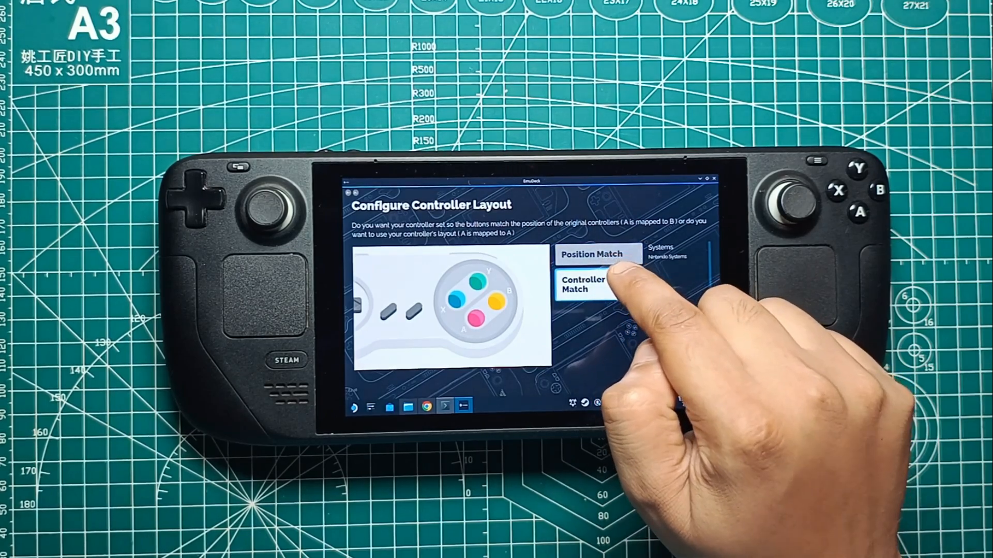
pyautogui.click(581, 284)
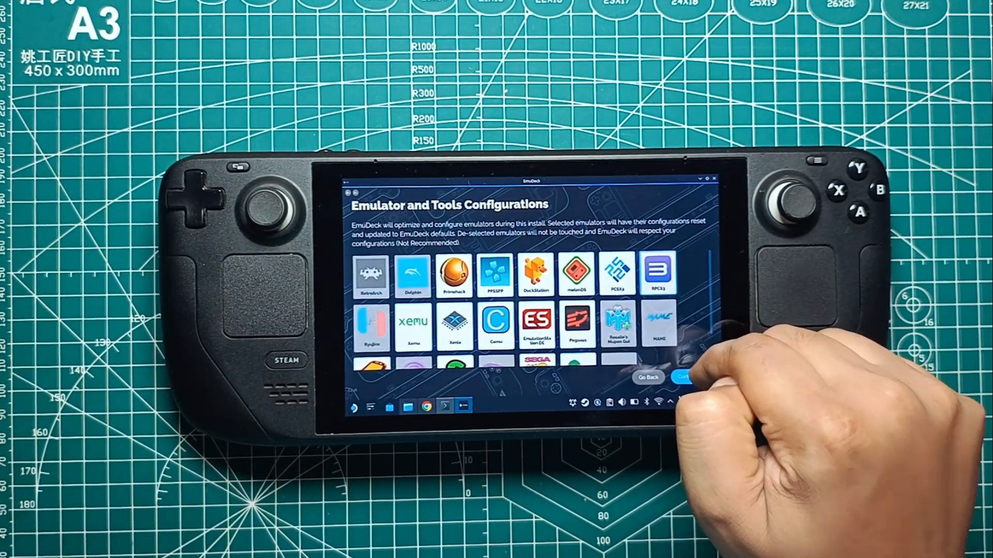
pyautogui.click(682, 377)
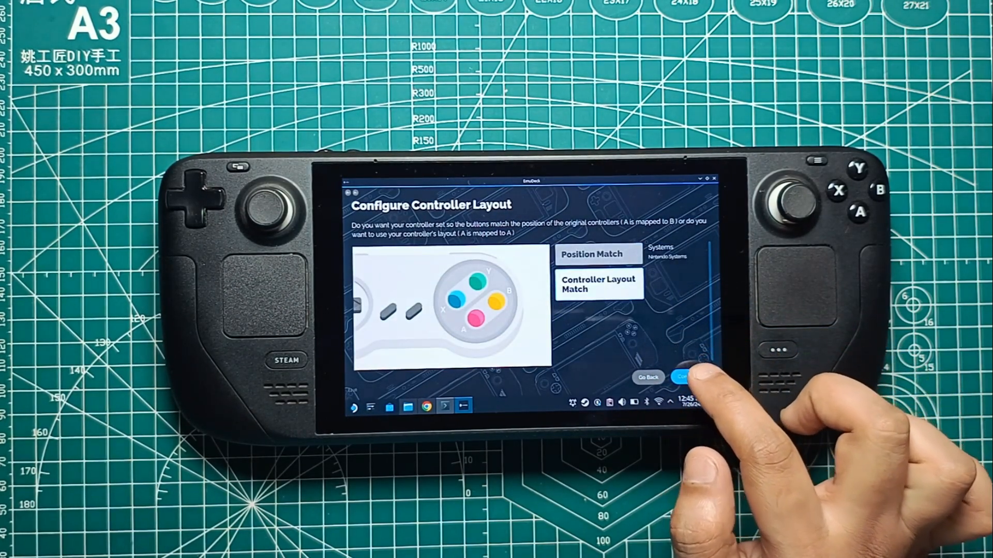
pyautogui.click(681, 377)
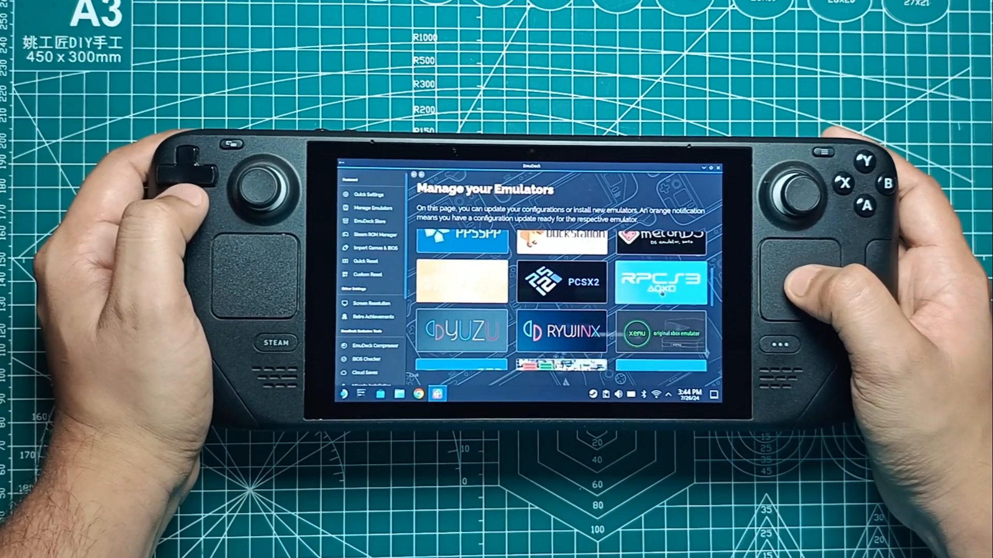
# - Open the RPCS3 tile in Manage Emulators and use its action button
pyautogui.click(661, 282)
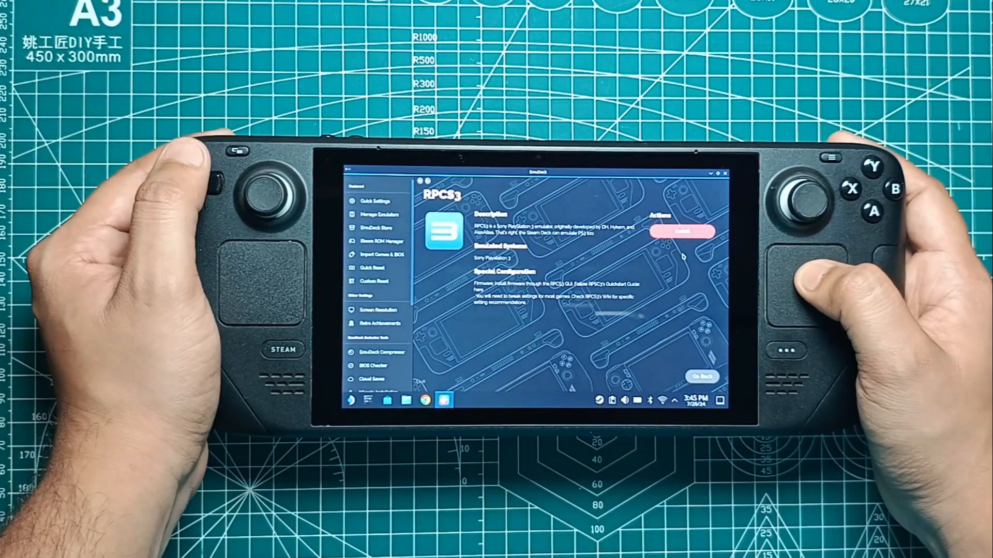
pyautogui.click(682, 231)
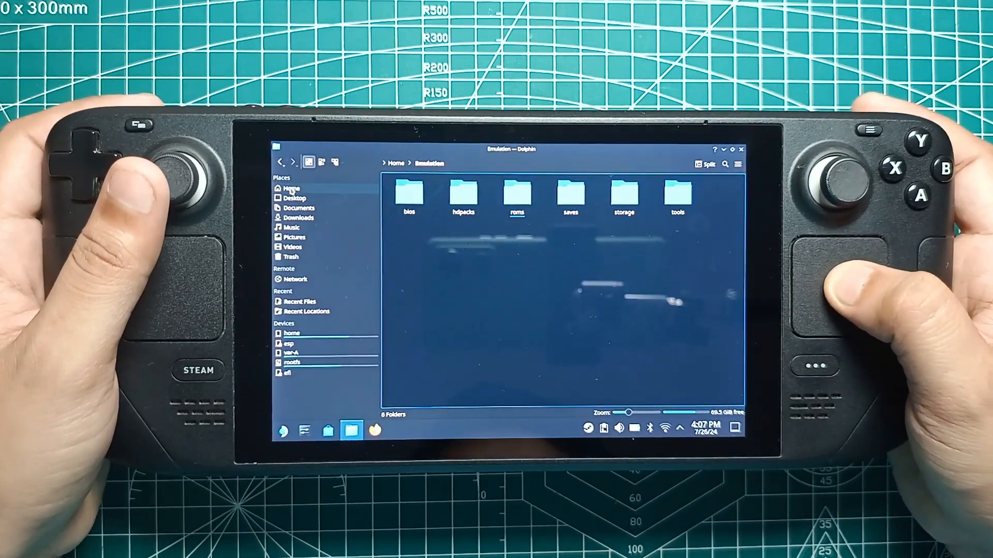
# - Browse from the home folder into Emulation > roms and scroll to the ps3 folder
pyautogui.click(290, 188)
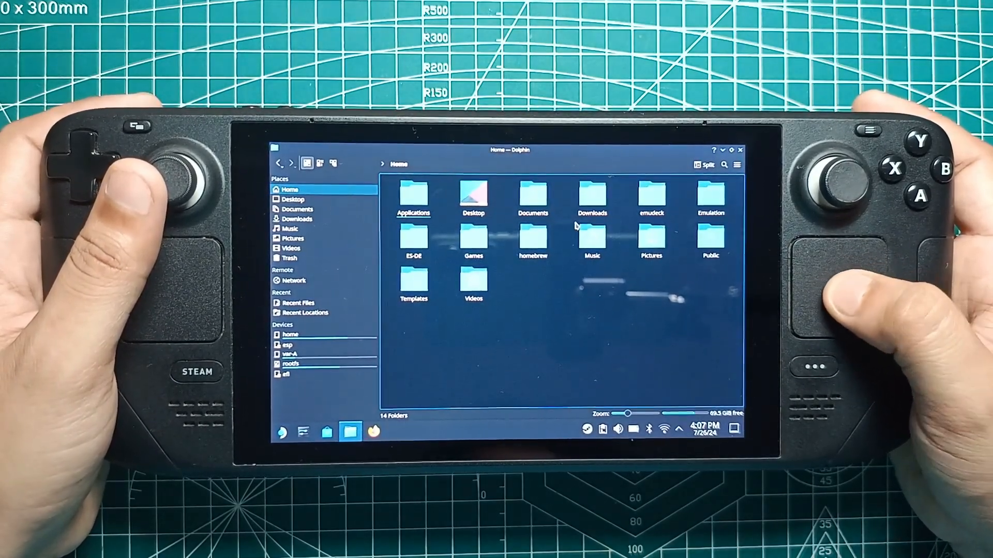
pyautogui.click(709, 194)
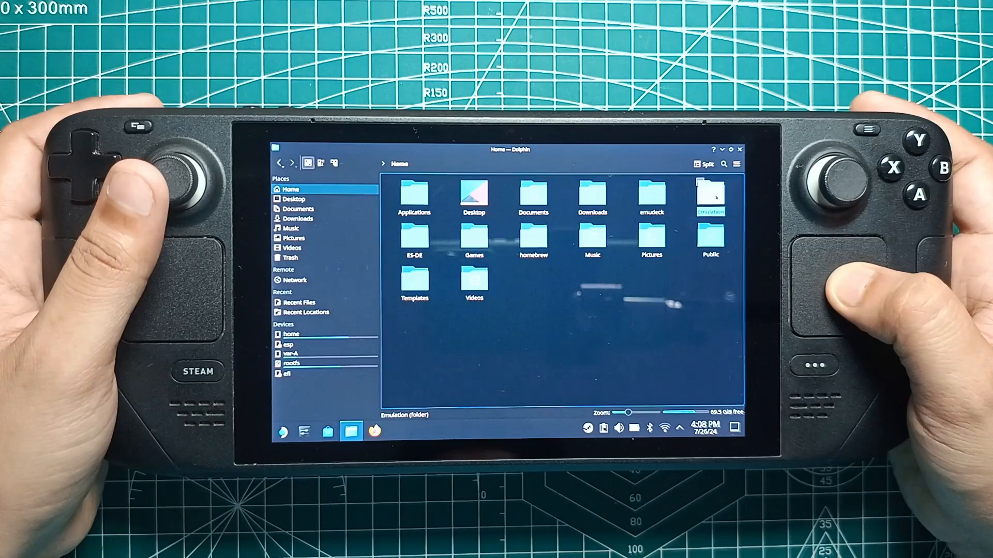
pyautogui.doubleClick(710, 193)
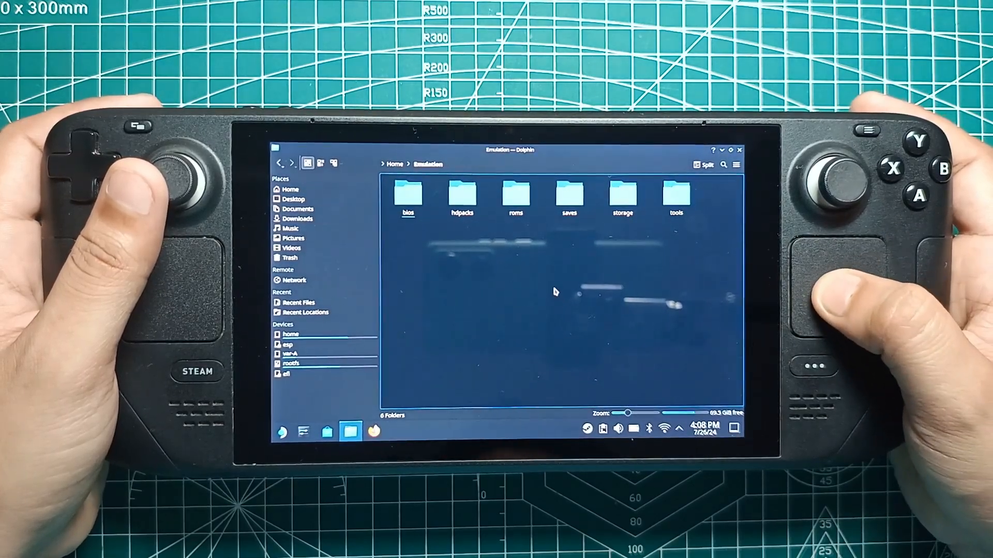
pyautogui.doubleClick(515, 195)
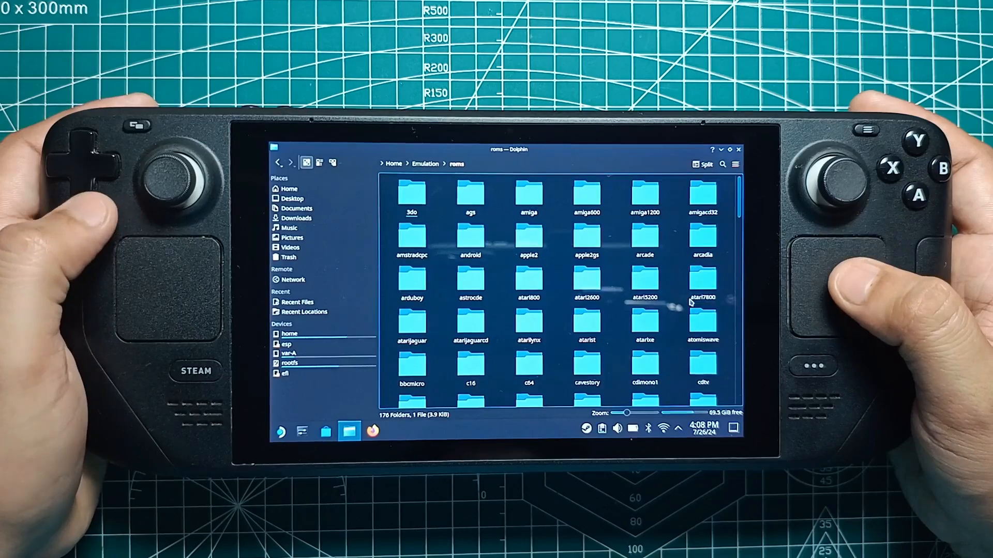
pyautogui.scroll(-3)
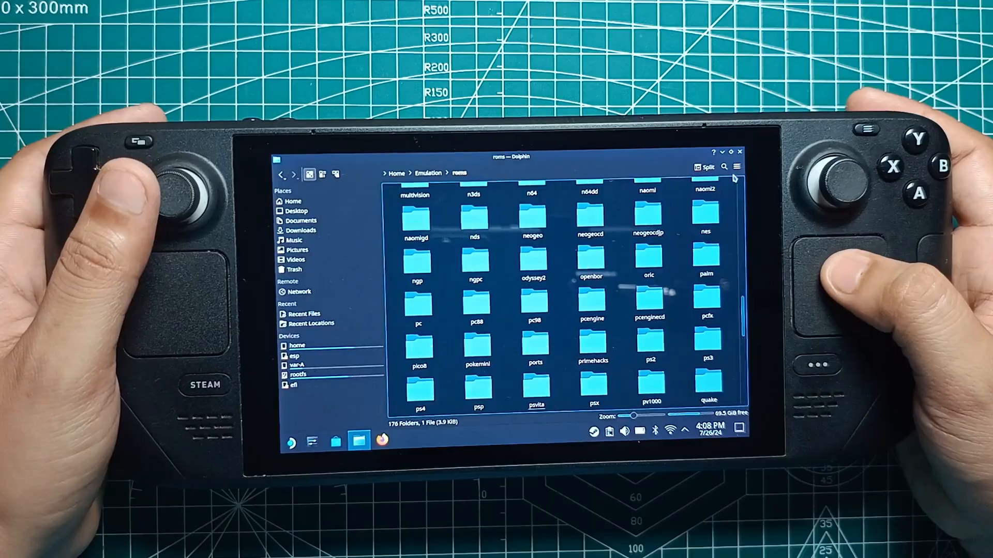
pyautogui.click(408, 437)
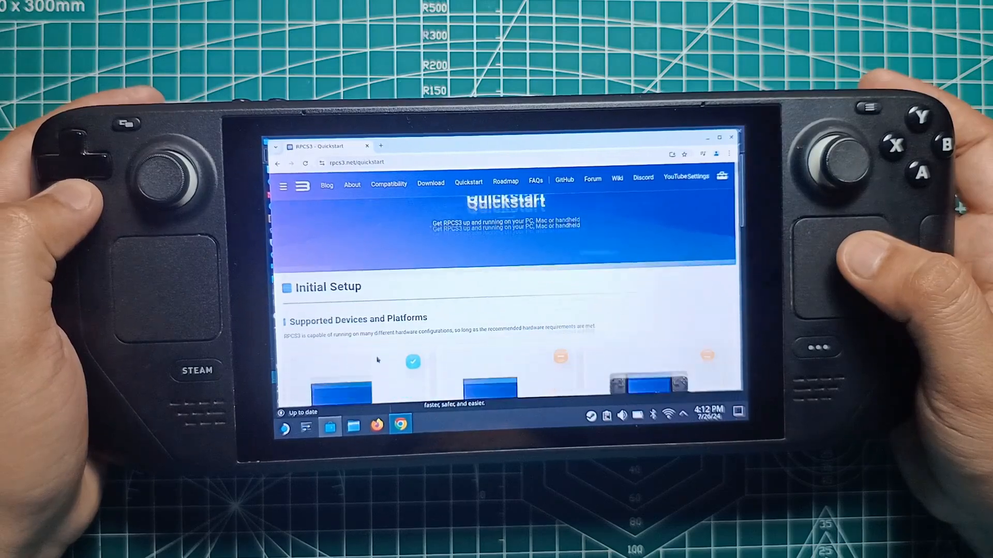
# - Open RPCS3's Quickstart guide and scroll to the PS3 System Software and Windows Redistributable section
pyautogui.scroll(-3)
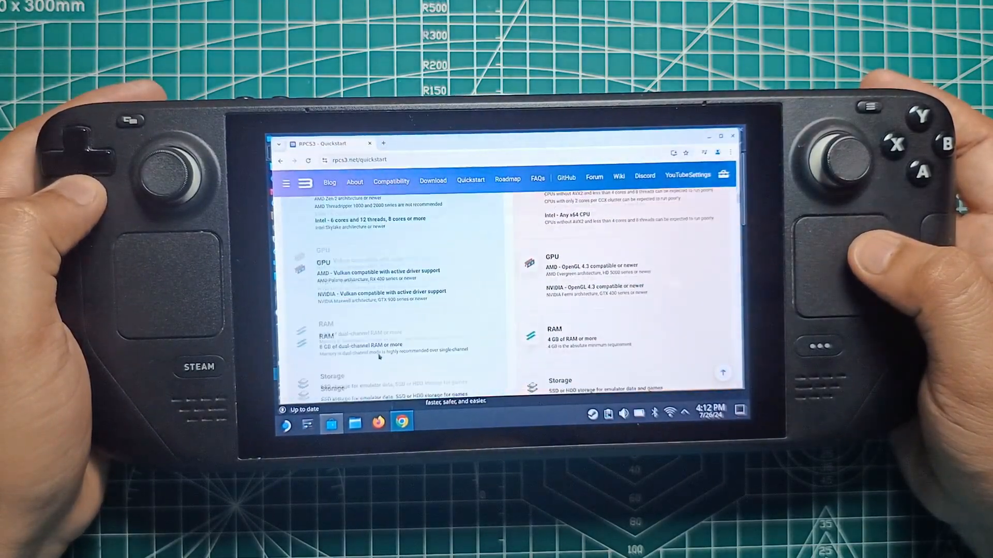
pyautogui.scroll(-3)
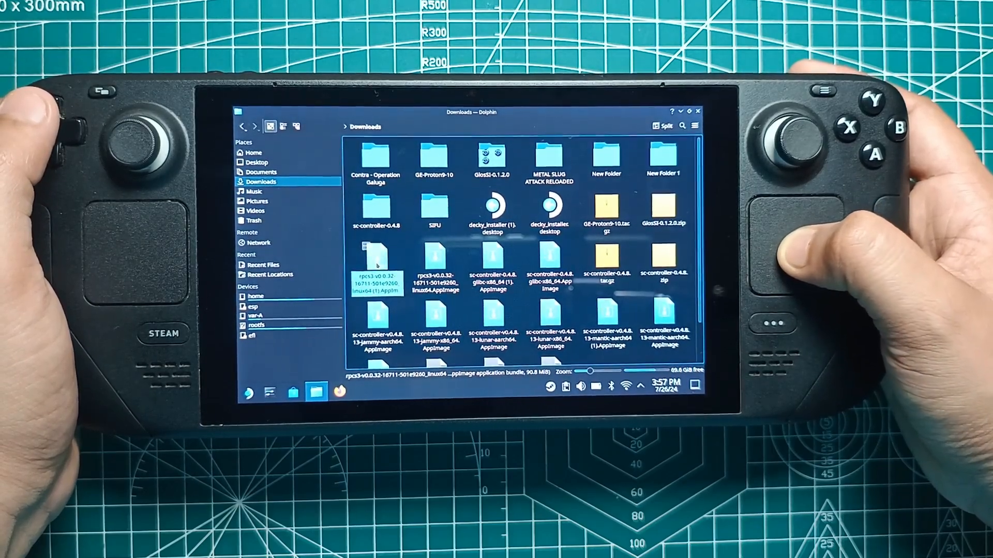
pyautogui.click(407, 437)
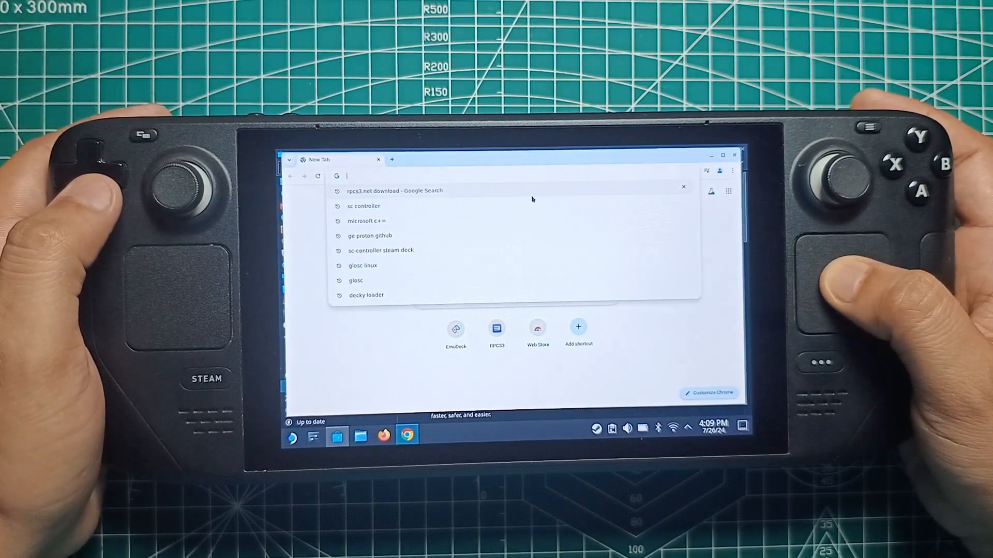
pyautogui.click(393, 190)
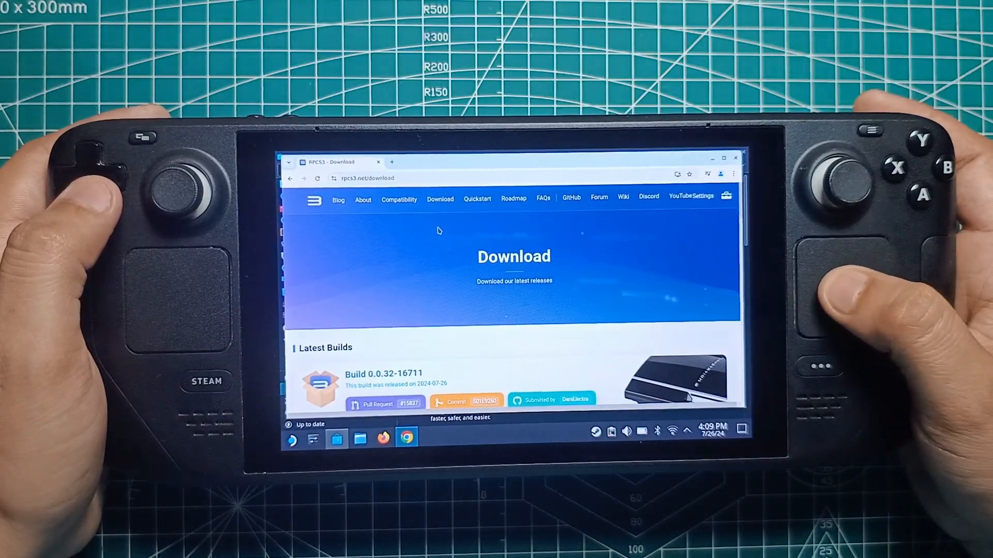
pyautogui.click(476, 199)
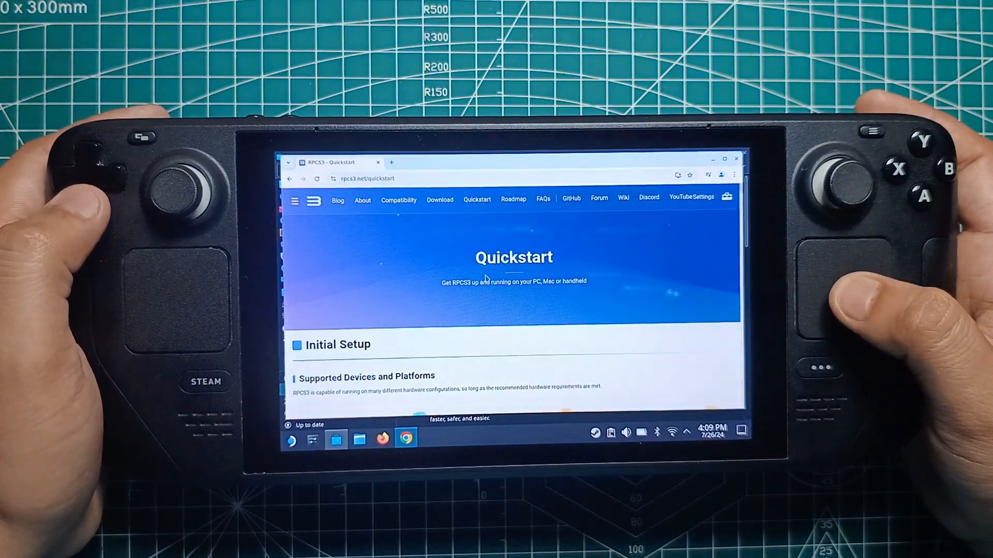
pyautogui.scroll(-3)
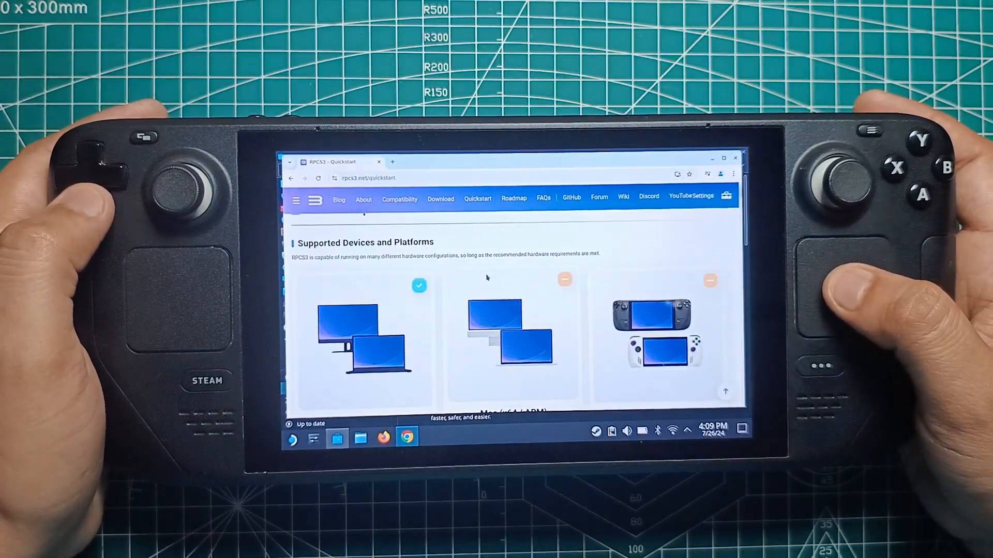
pyautogui.scroll(-3)
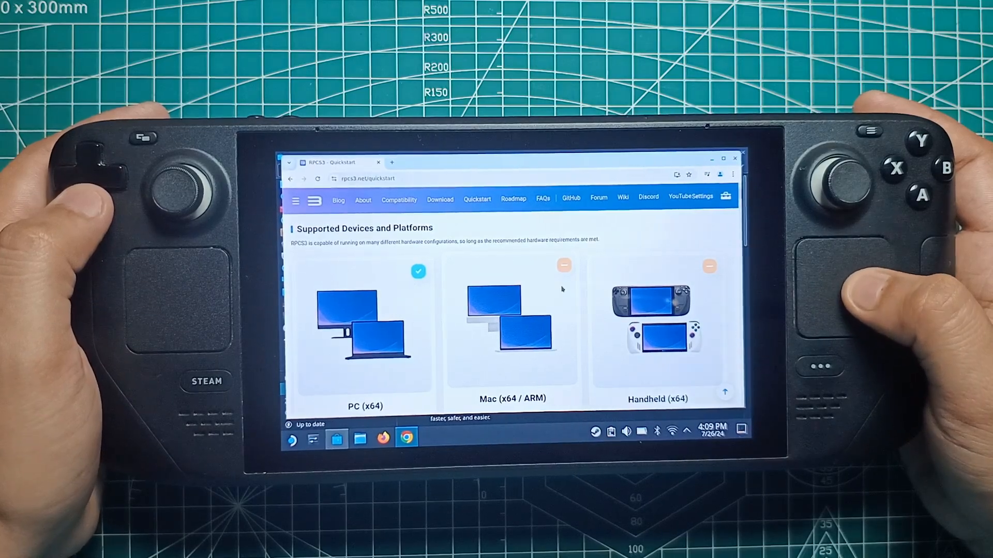
pyautogui.scroll(-3)
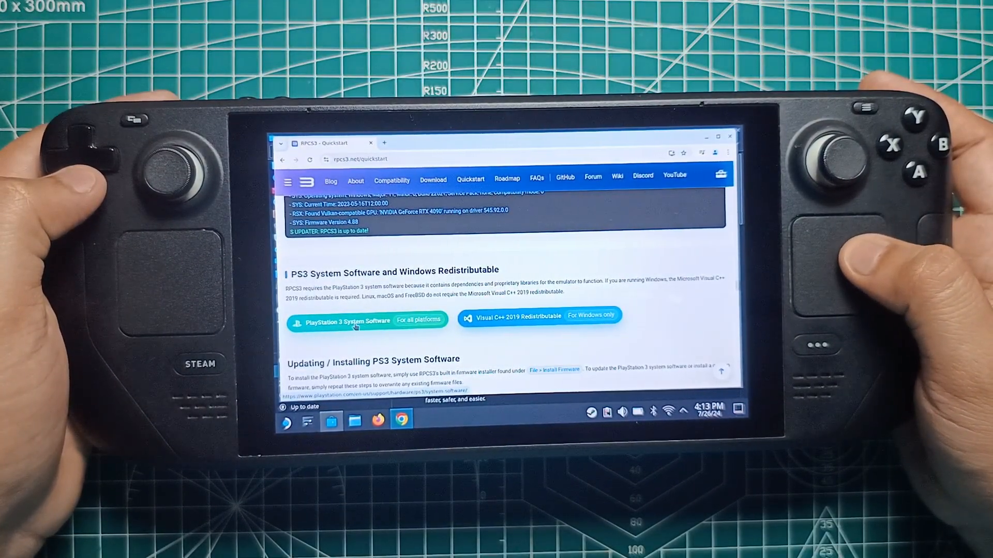
# - Open the PS3 System Software page, expand Reinstall using a computer, and save the PS3 update
pyautogui.click(344, 321)
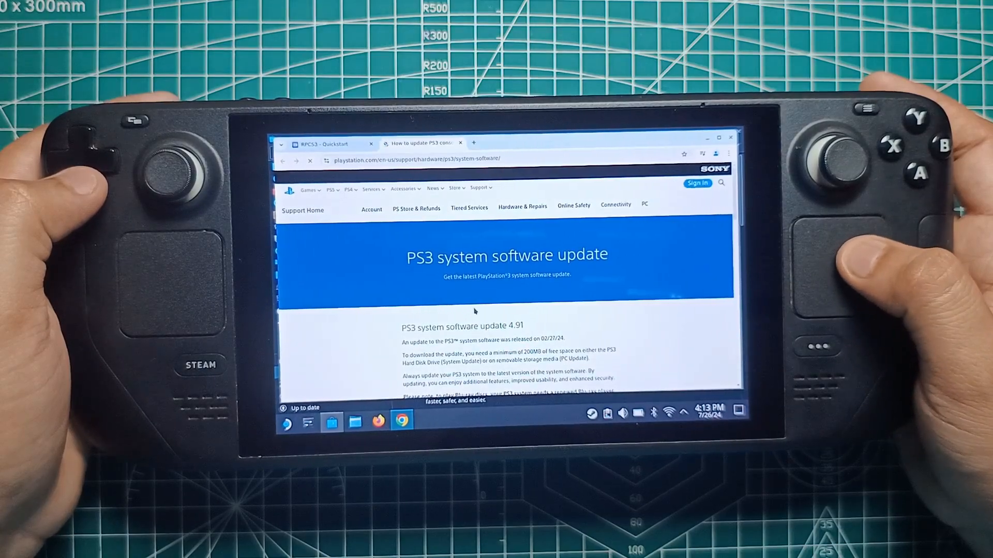
pyautogui.scroll(-3)
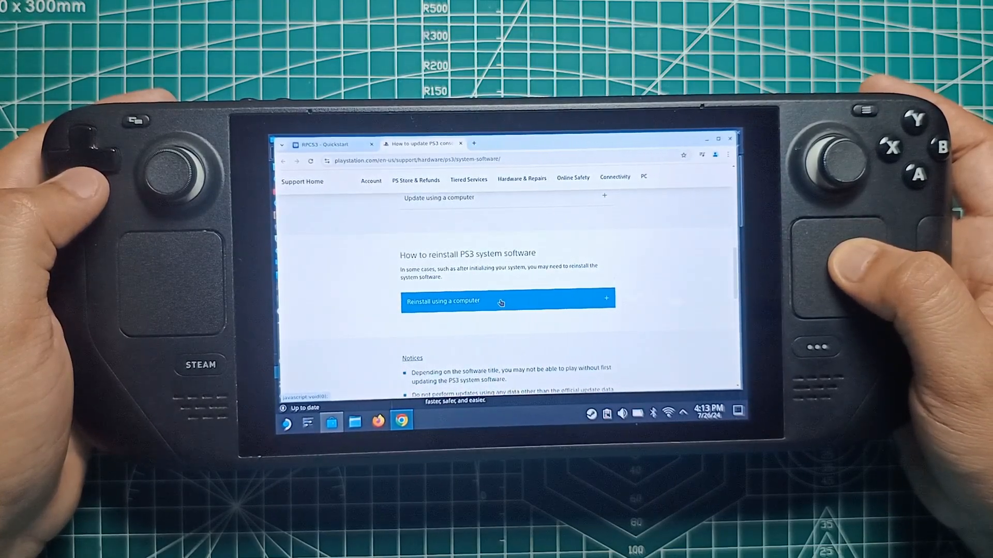
pyautogui.click(500, 302)
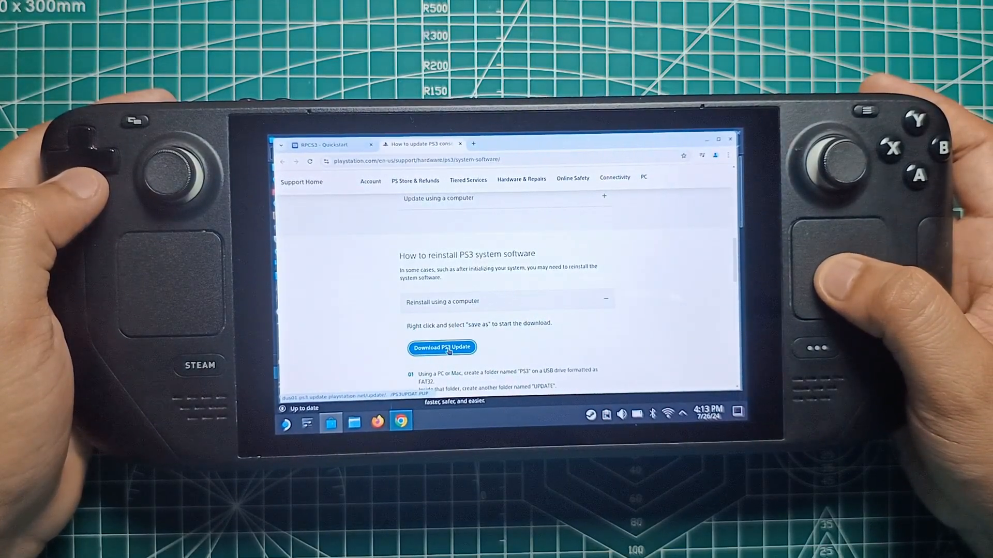
pyautogui.scroll(-3)
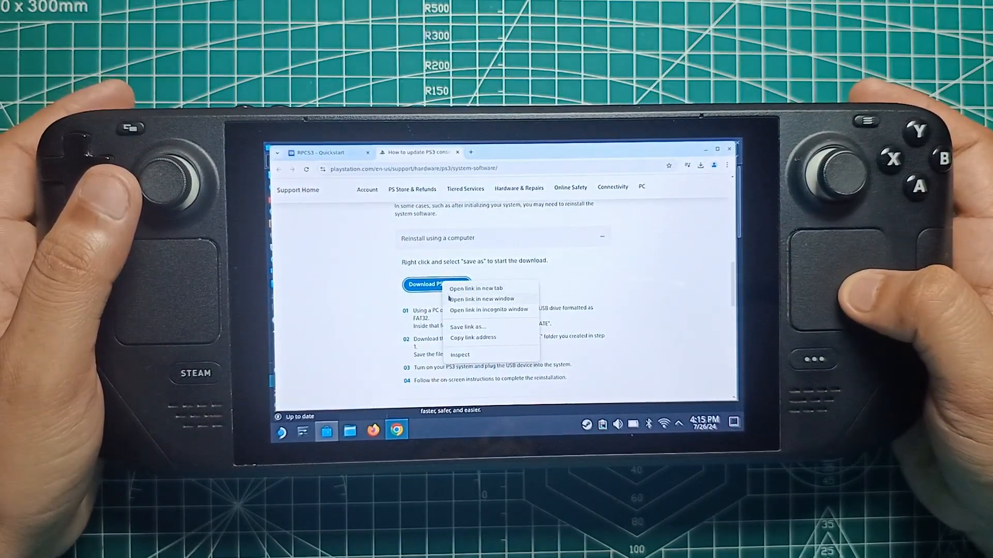
pyautogui.click(467, 326)
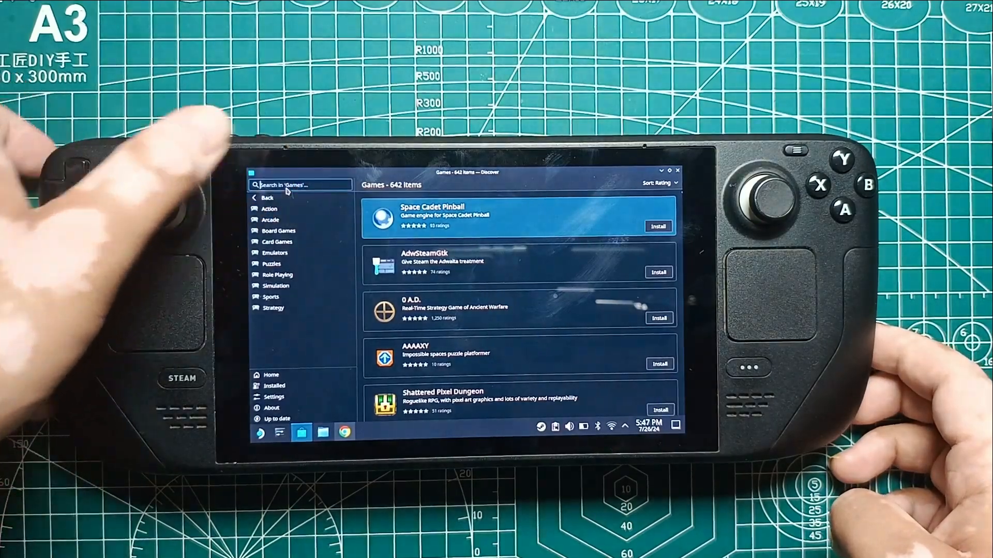
# - Install PS3UPDAT.PUP from Downloads as RPCS3's firmware and dismiss the success message
pyautogui.click(298, 184)
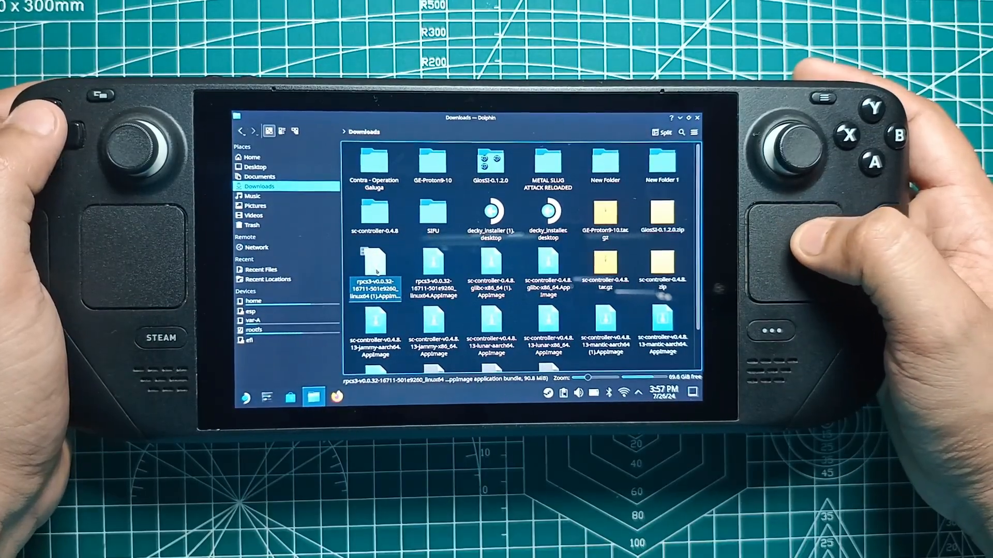
pyautogui.rightClick(375, 279)
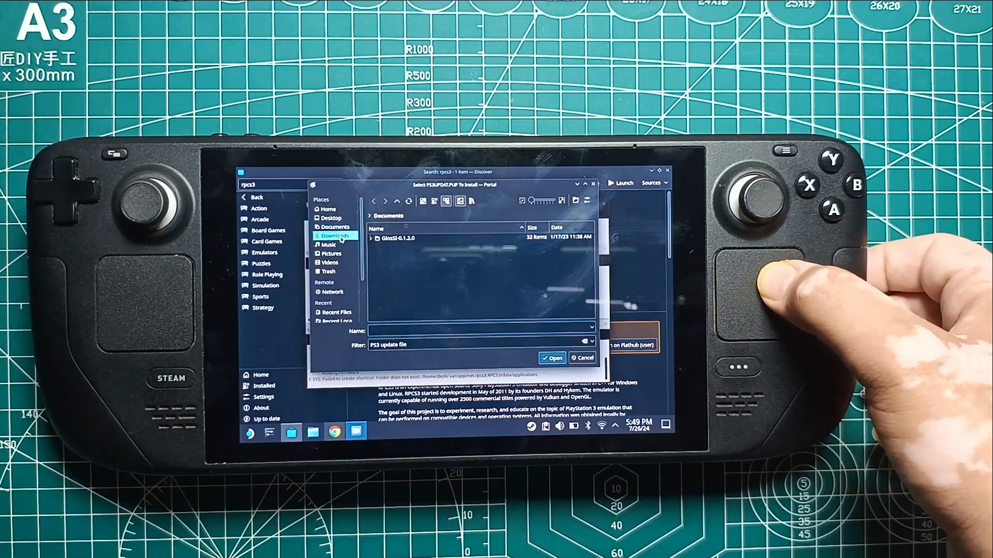
pyautogui.click(411, 303)
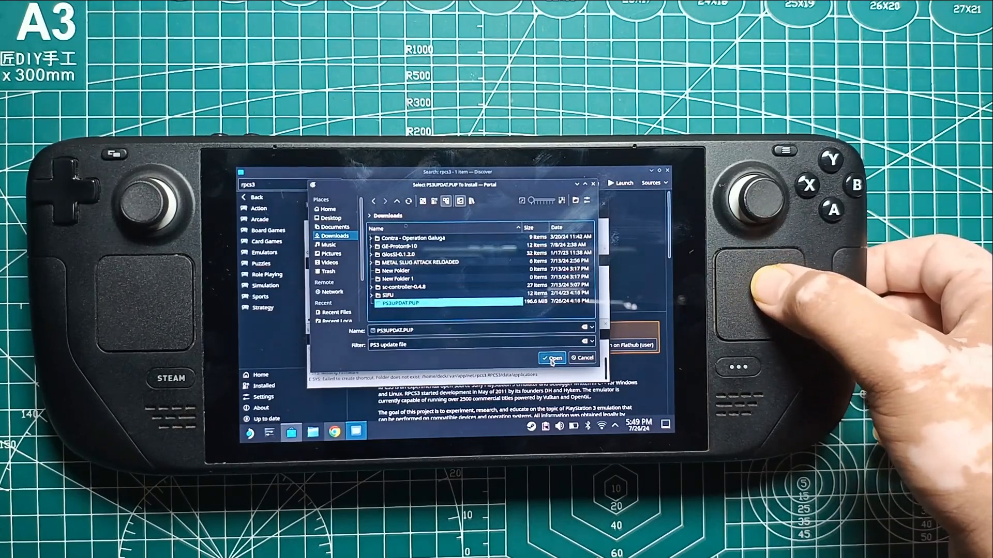
pyautogui.click(552, 358)
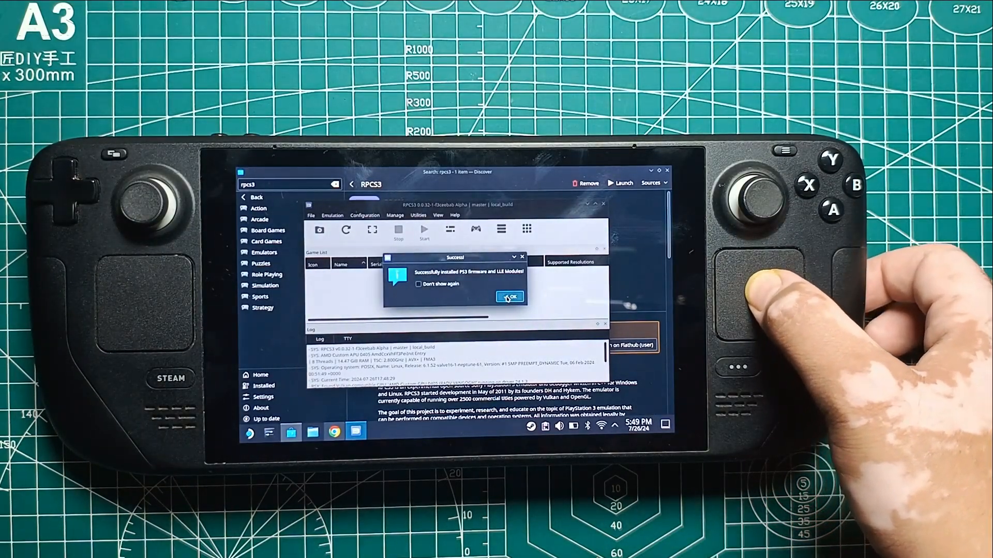
pyautogui.click(510, 297)
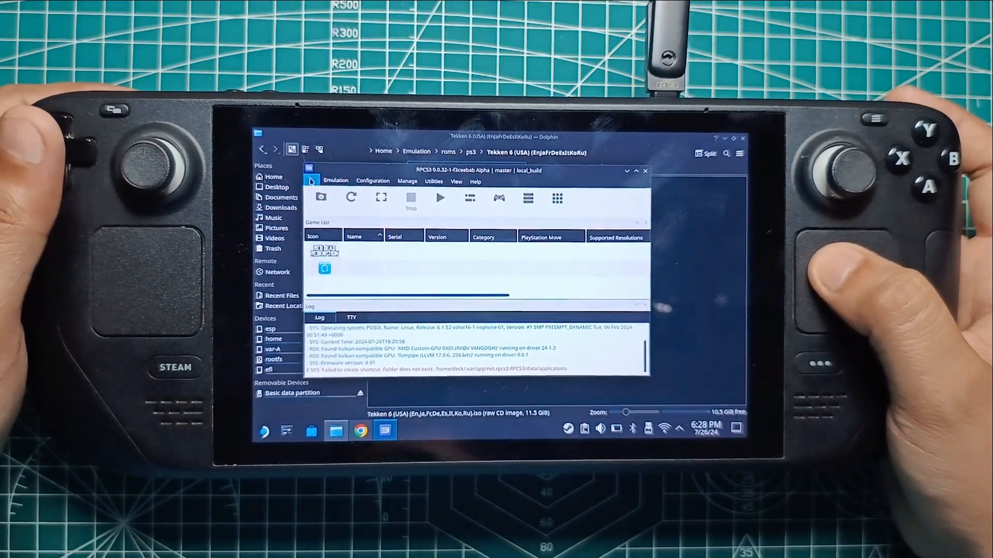
# - Add the ps3 > Tekken 6 > PS3_GAME folder to RPCS3's game list, skipping shortcuts
pyautogui.click(311, 182)
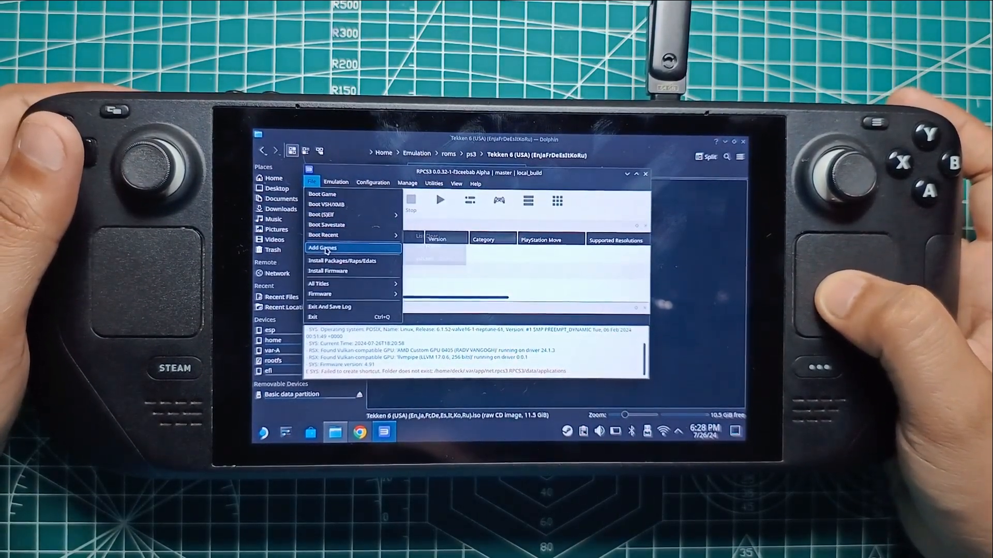
pyautogui.click(322, 248)
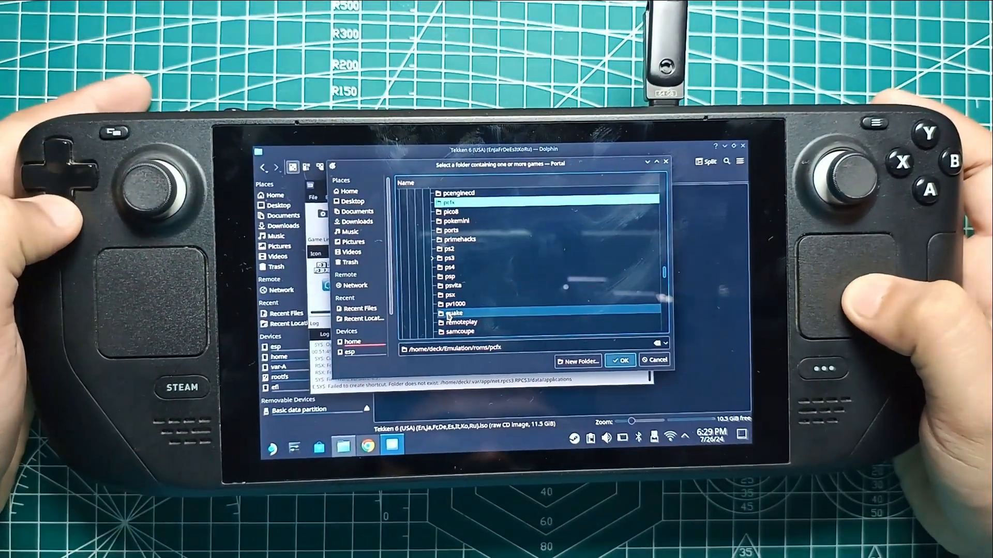
pyautogui.click(432, 258)
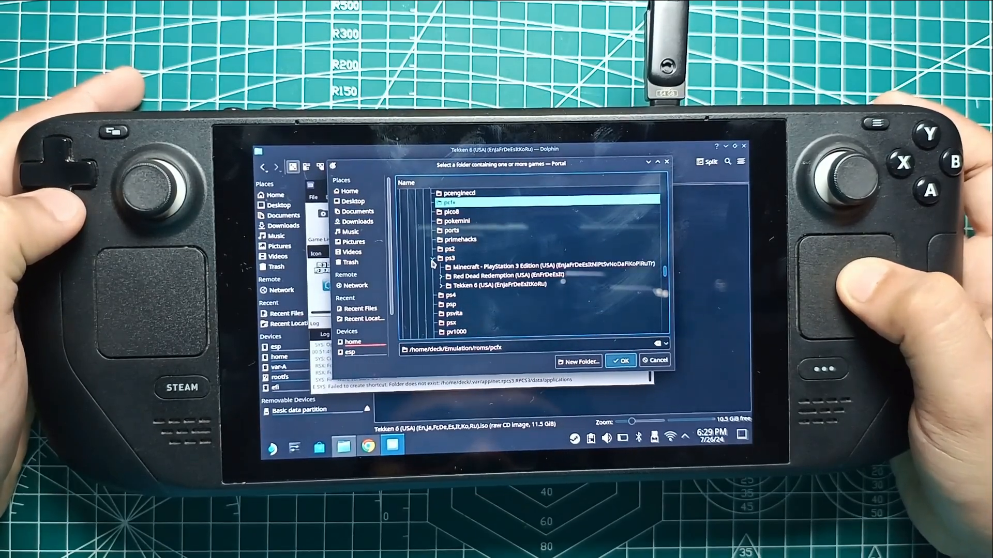
pyautogui.click(507, 285)
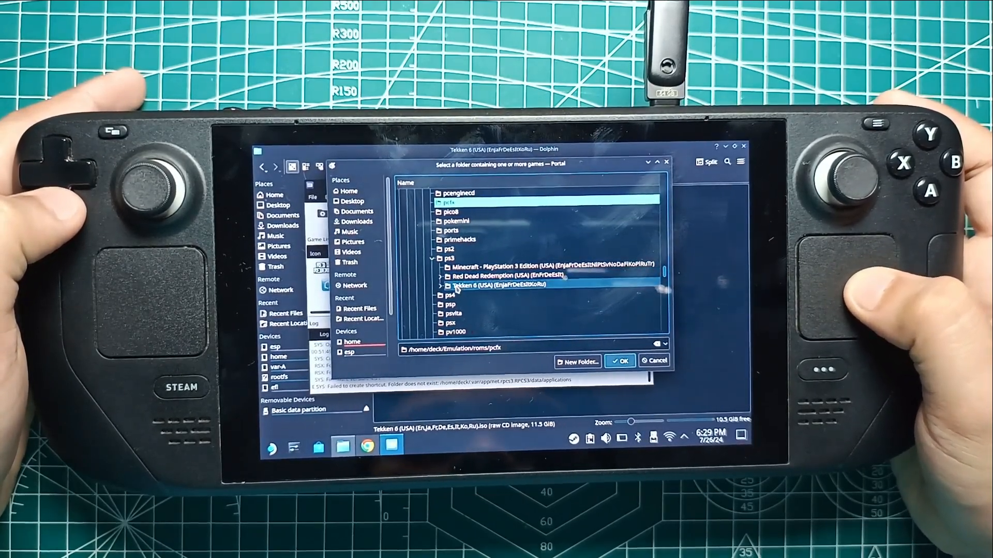
pyautogui.click(441, 285)
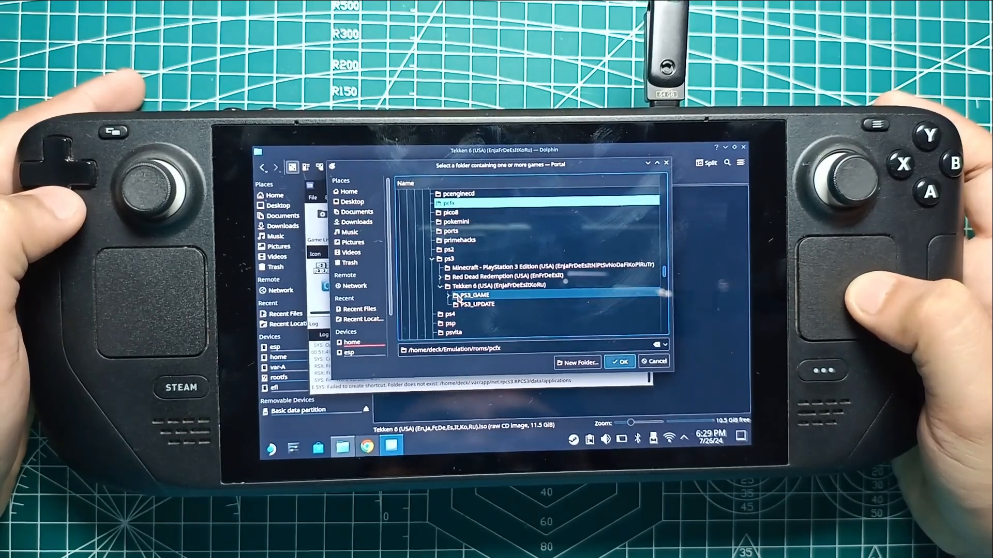
pyautogui.click(476, 304)
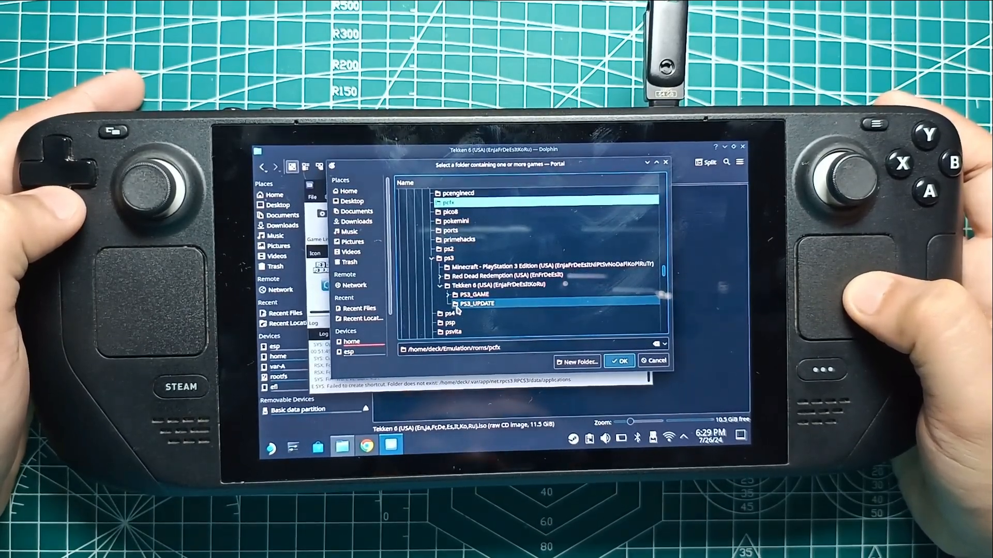
pyautogui.click(476, 296)
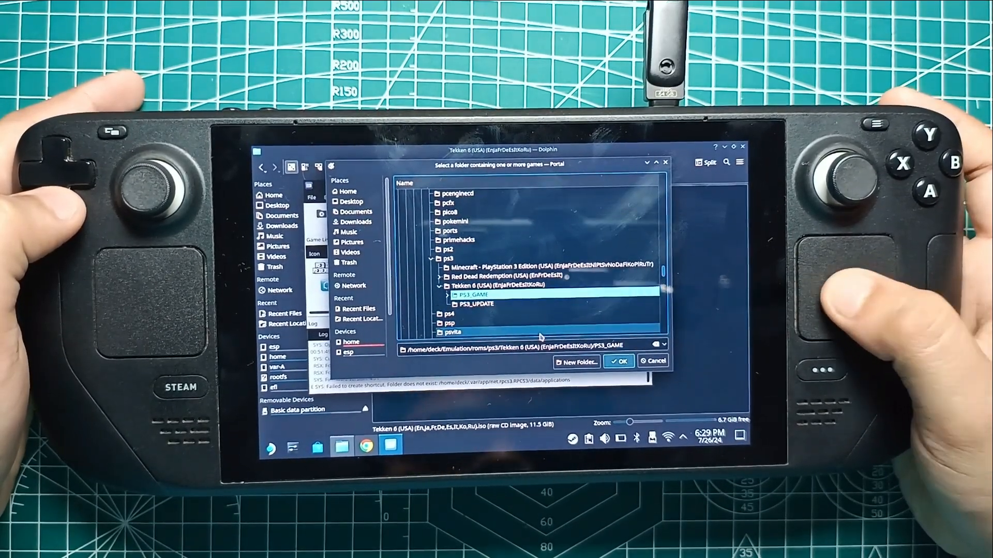
pyautogui.click(618, 361)
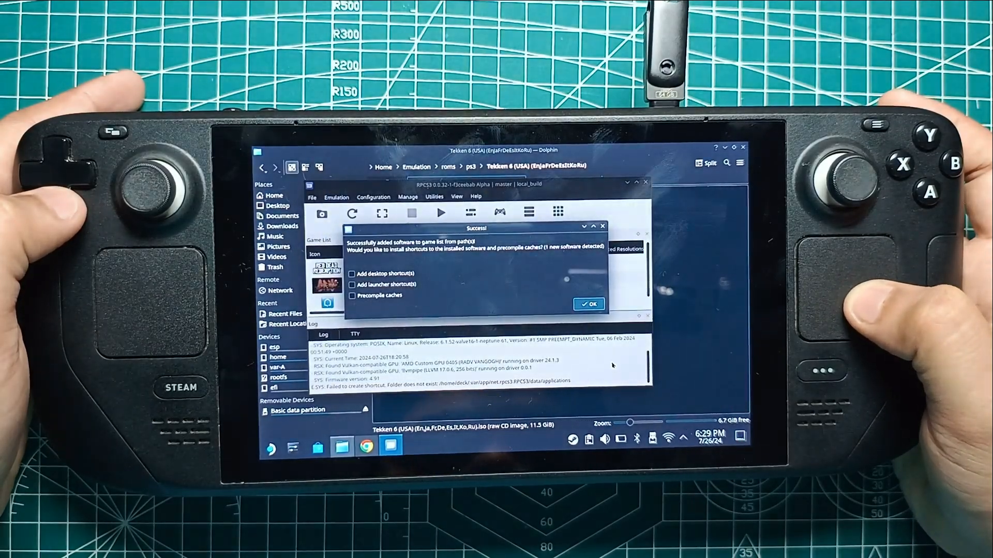
pyautogui.click(587, 305)
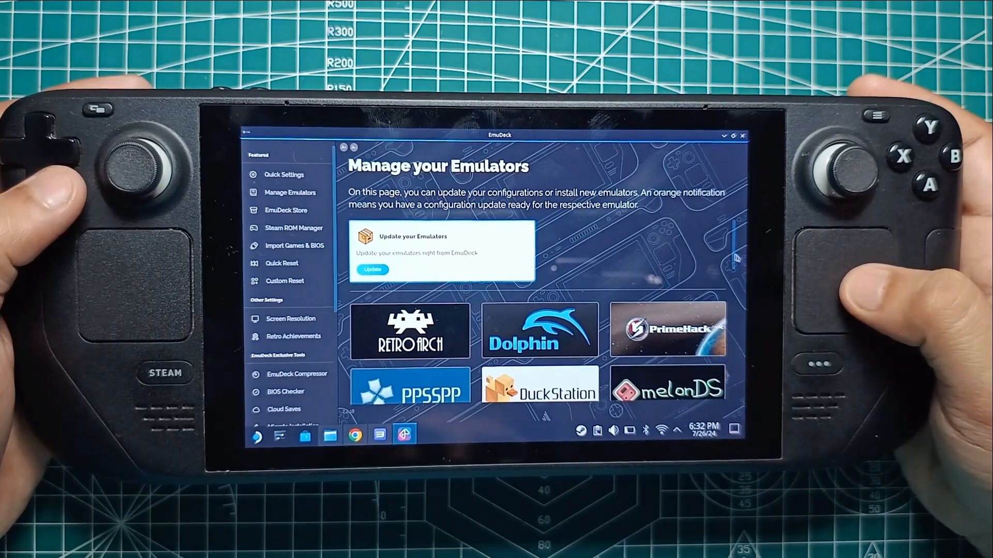
# - Start Steam ROM Manager from EmuDeck's sidebar and get past the Welcome to SRM screen
pyautogui.click(293, 232)
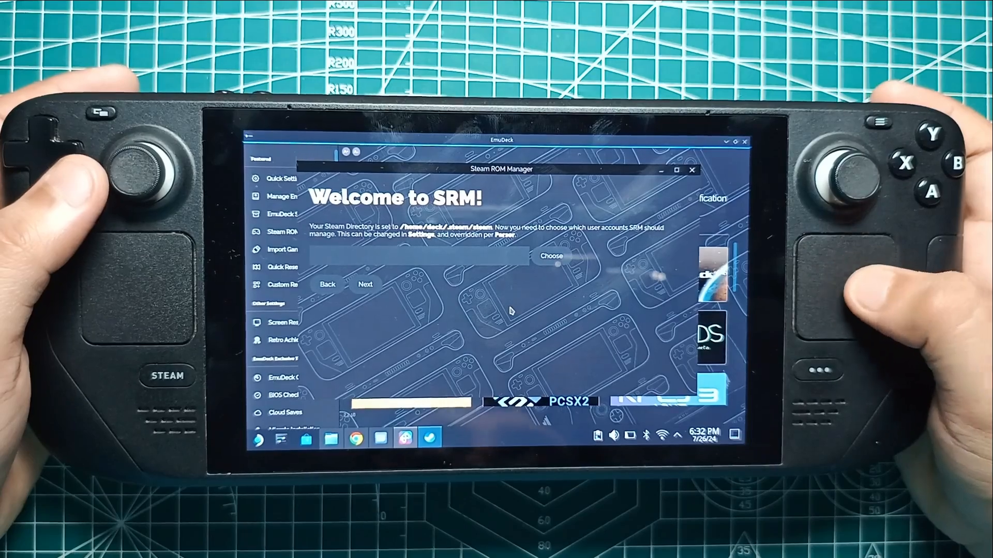
pyautogui.click(366, 284)
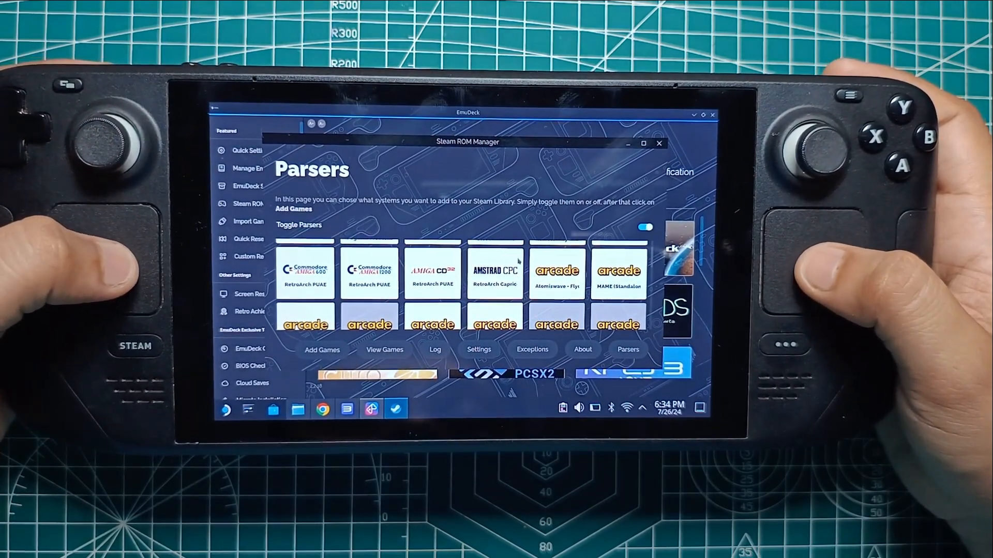
# - Scroll through the Parsers grid, past systems like Nintendo DS and Game Boy
pyautogui.scroll(-3)
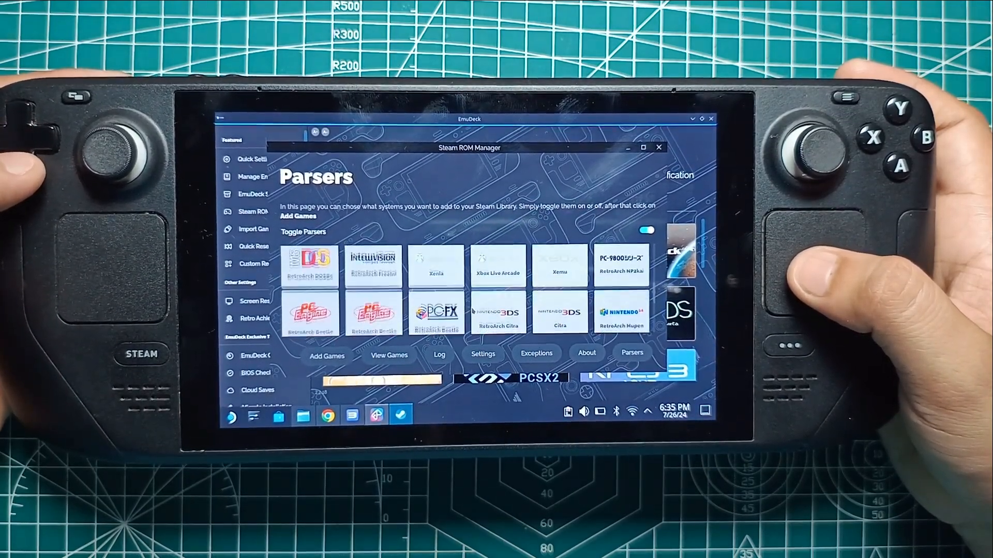
pyautogui.scroll(-3)
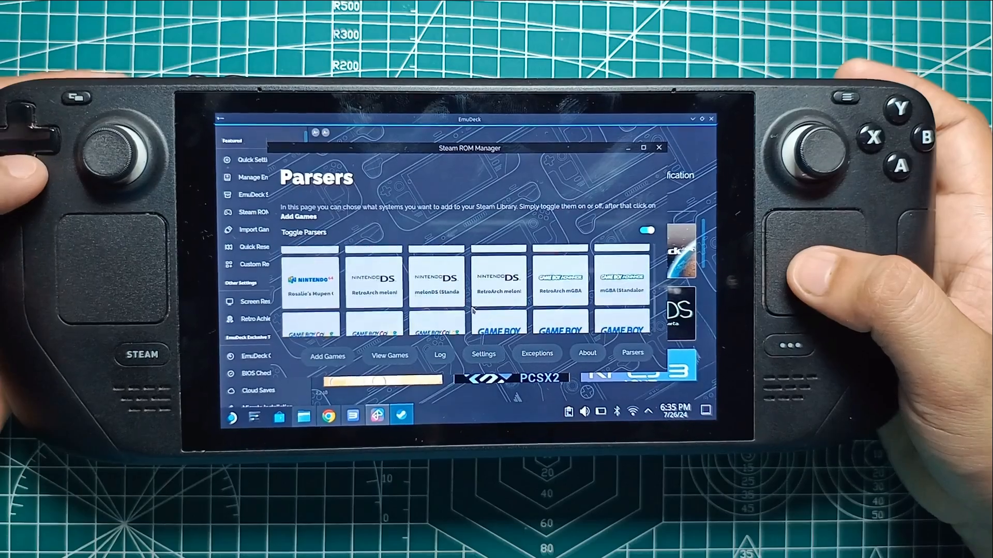
pyautogui.scroll(-3)
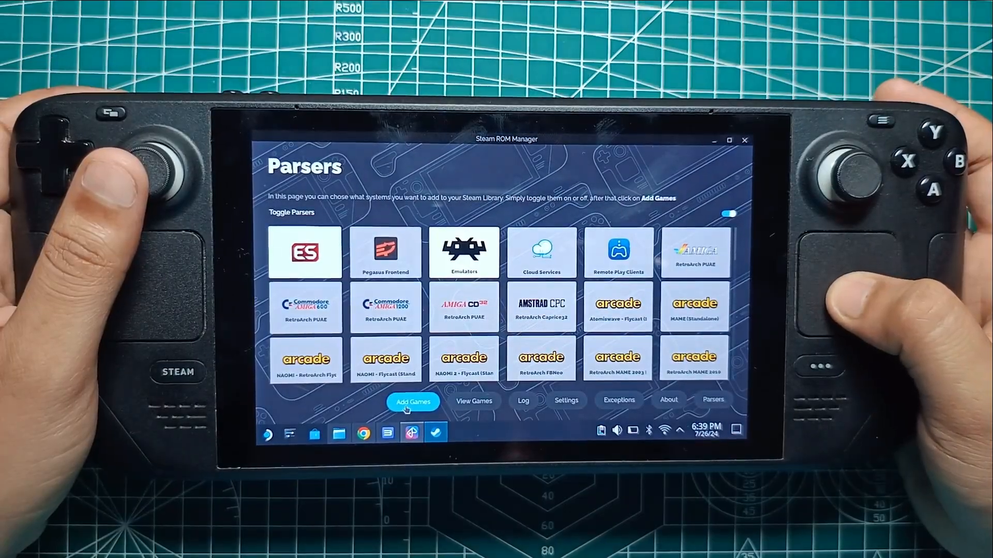
# - Go to Add Games and parse the ROM folders for games to send to Steam
pyautogui.click(412, 402)
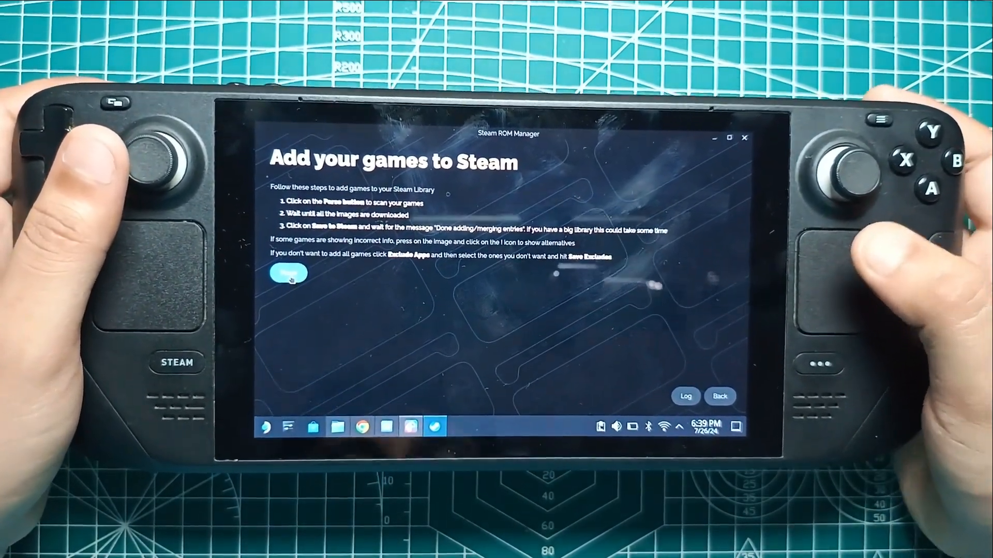
pyautogui.click(288, 274)
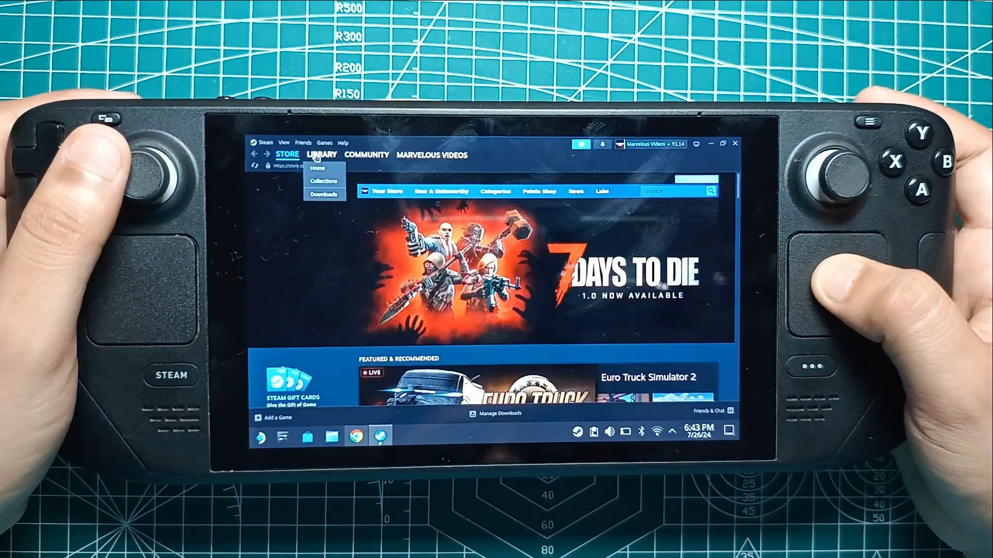
# - Find Tekken 6 and Red Dead Redemption in Steam's Sony PlayStation 3 collection and launch them
pyautogui.click(321, 155)
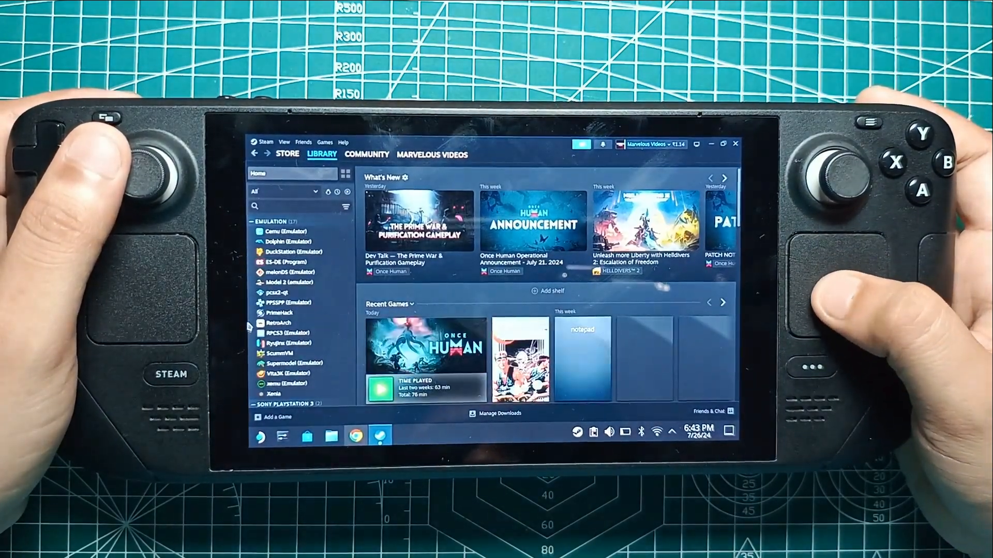
pyautogui.click(284, 333)
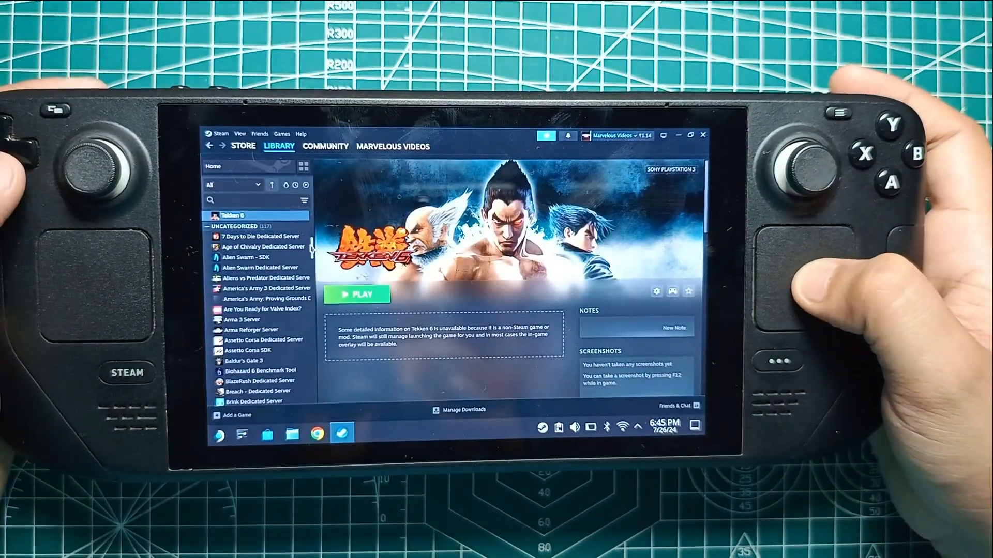
pyautogui.click(237, 226)
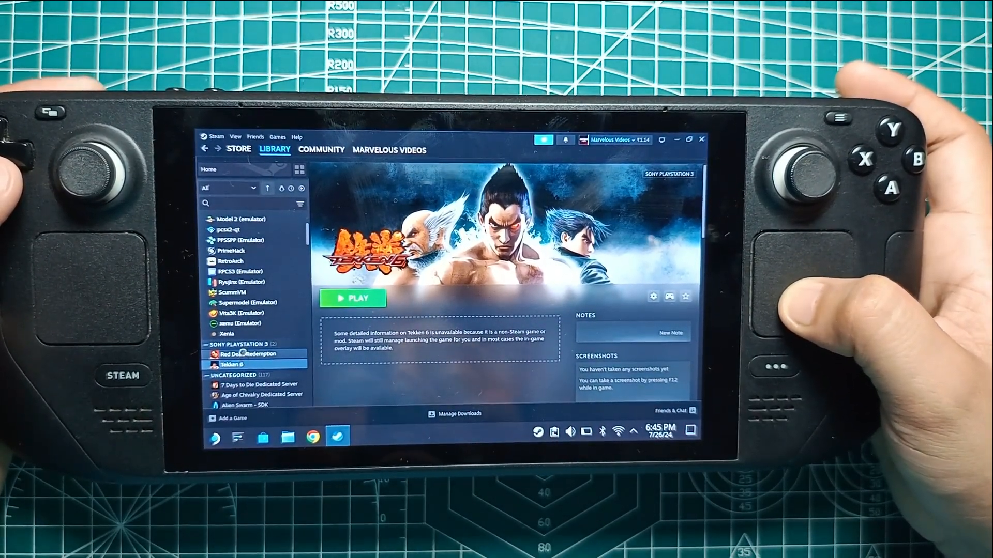
pyautogui.click(253, 354)
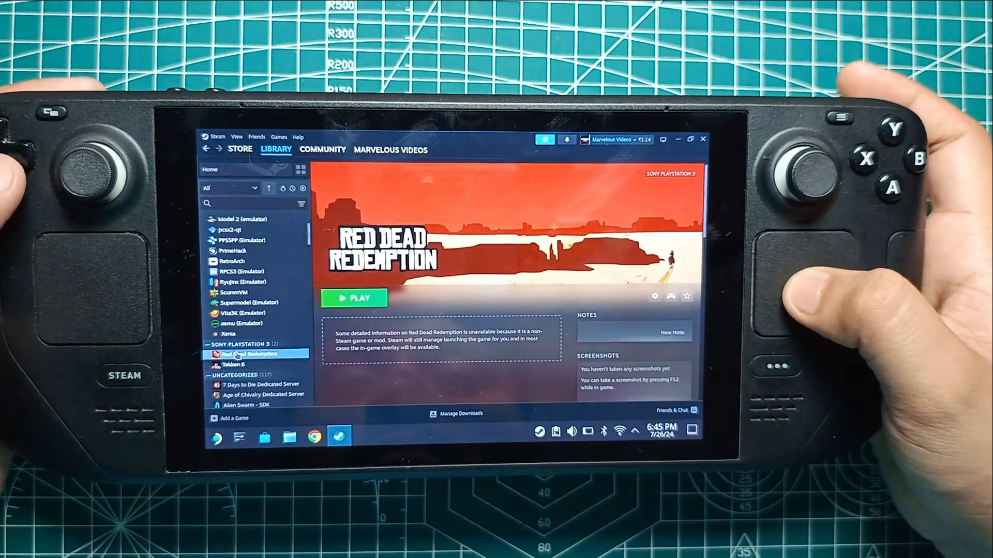
pyautogui.click(238, 366)
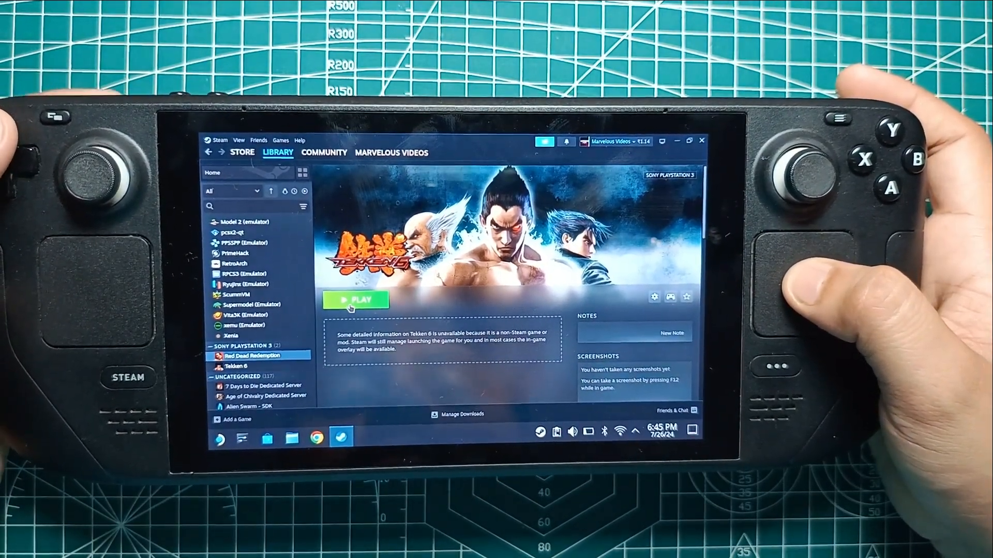
pyautogui.click(248, 356)
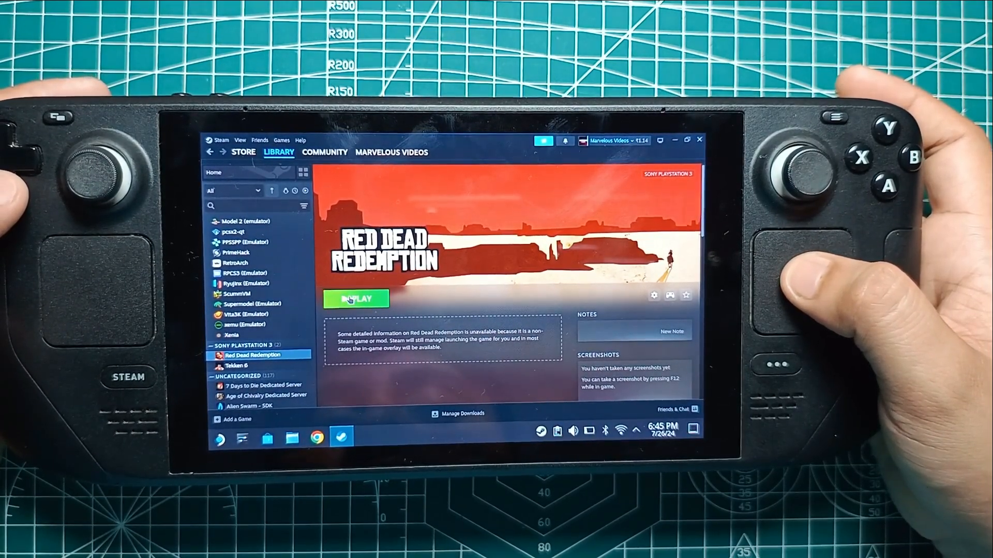
pyautogui.click(238, 366)
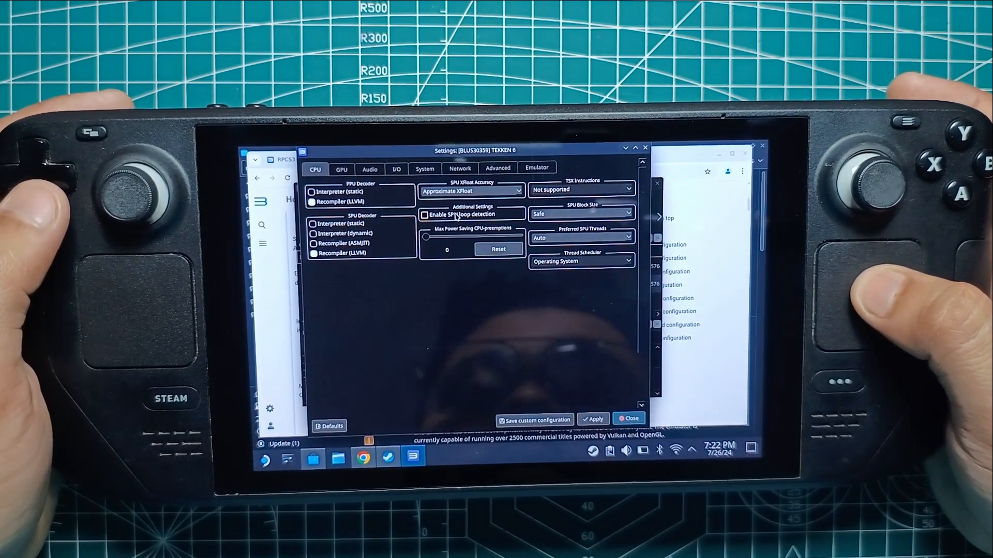
# - View the GPU tab of Tekken 6's custom settings, then close back to the game list
pyautogui.click(341, 169)
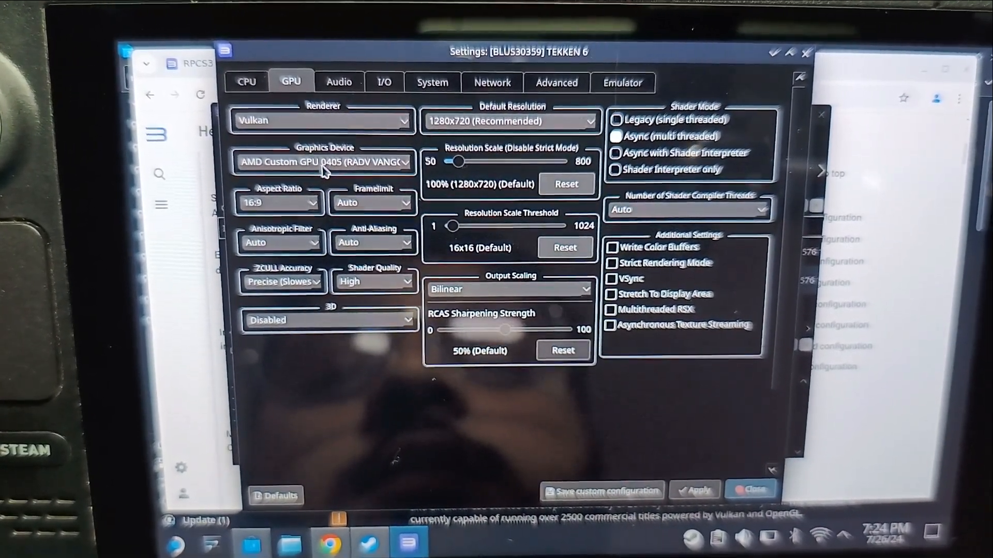
pyautogui.click(322, 162)
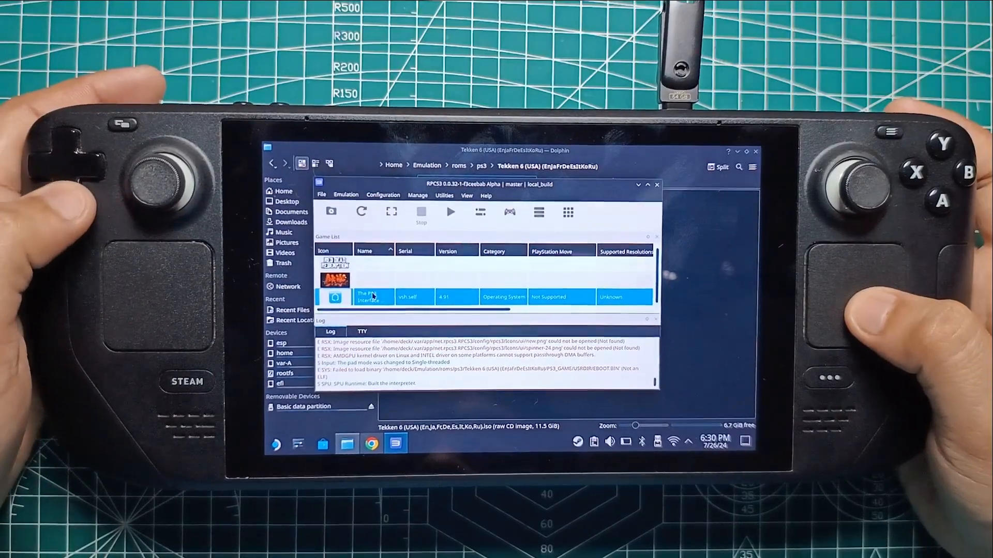
# - Open Tekken 6's Patch Manager, download and confirm the latest patches, and dismiss the success message
pyautogui.rightClick(369, 296)
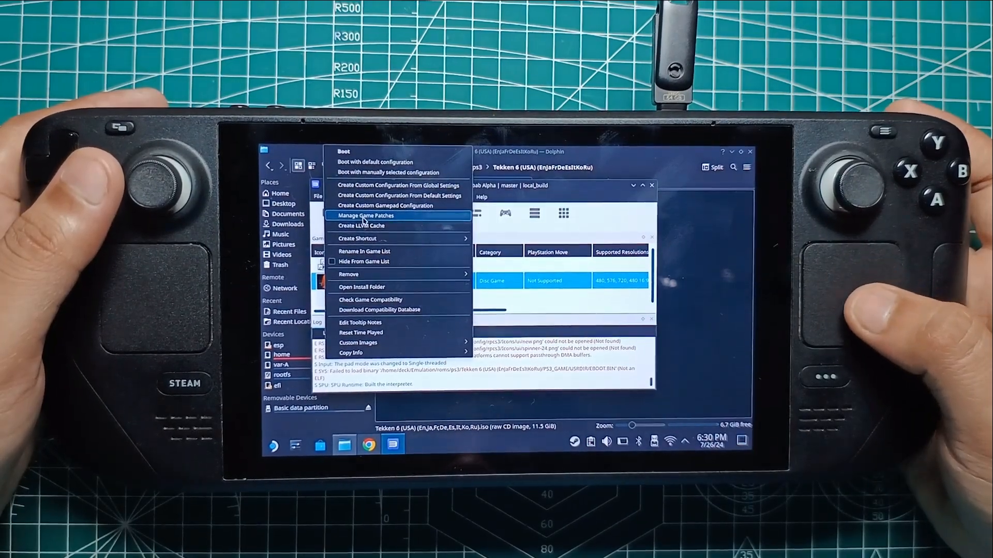
pyautogui.click(364, 215)
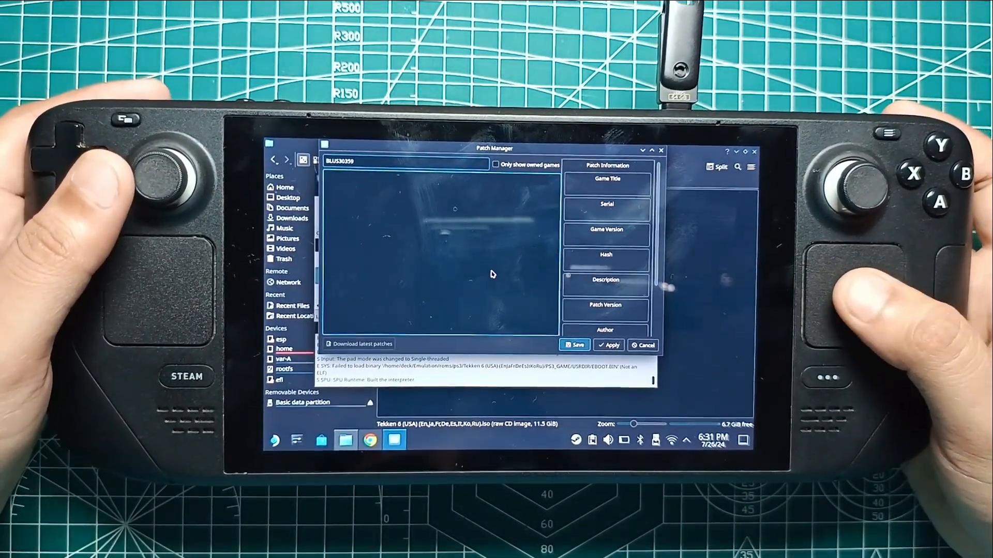
pyautogui.click(358, 344)
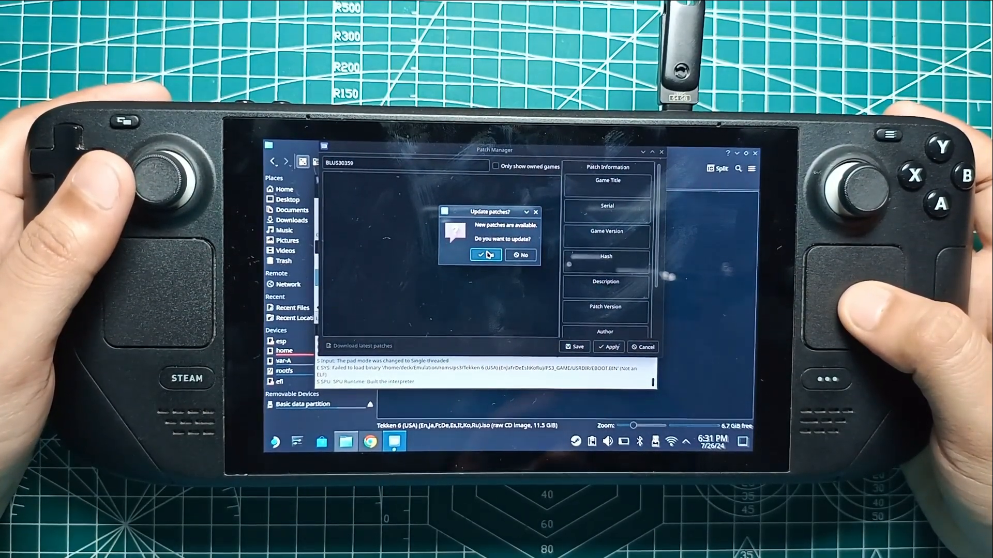
pyautogui.click(485, 254)
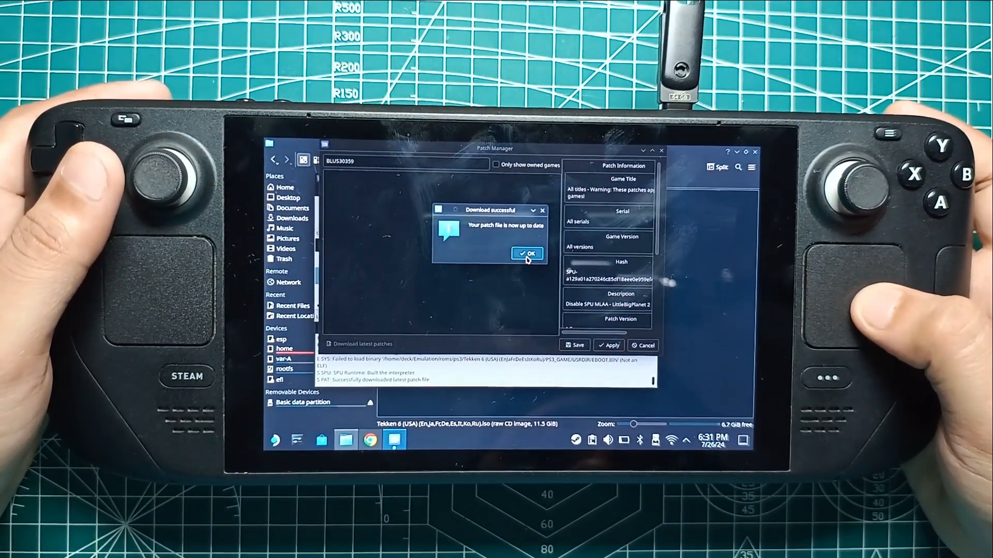
pyautogui.click(526, 253)
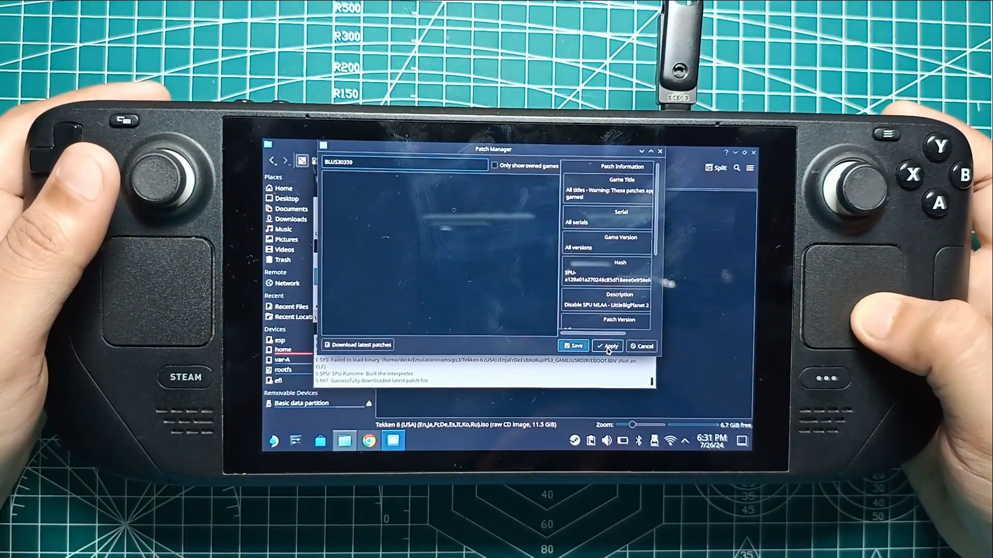